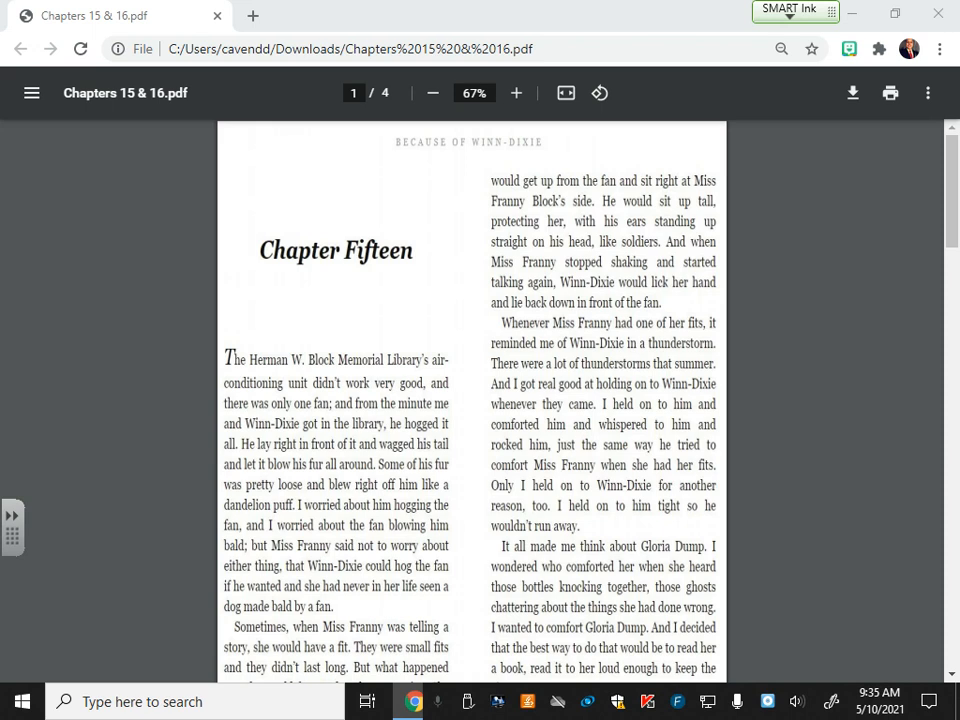
mouse_move(926, 332)
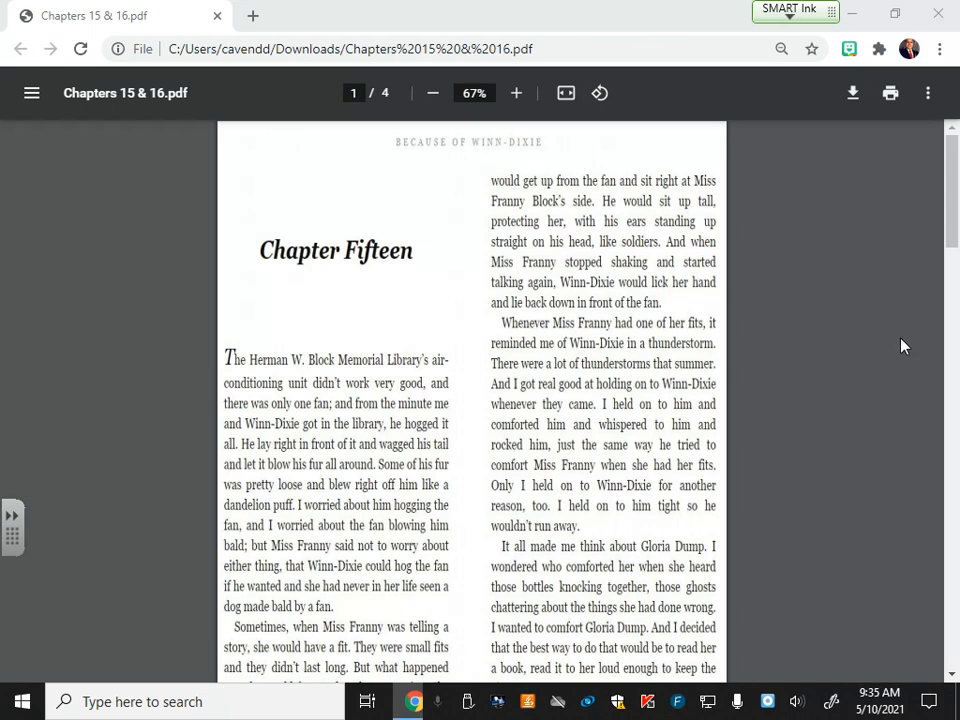
mouse_move(870, 360)
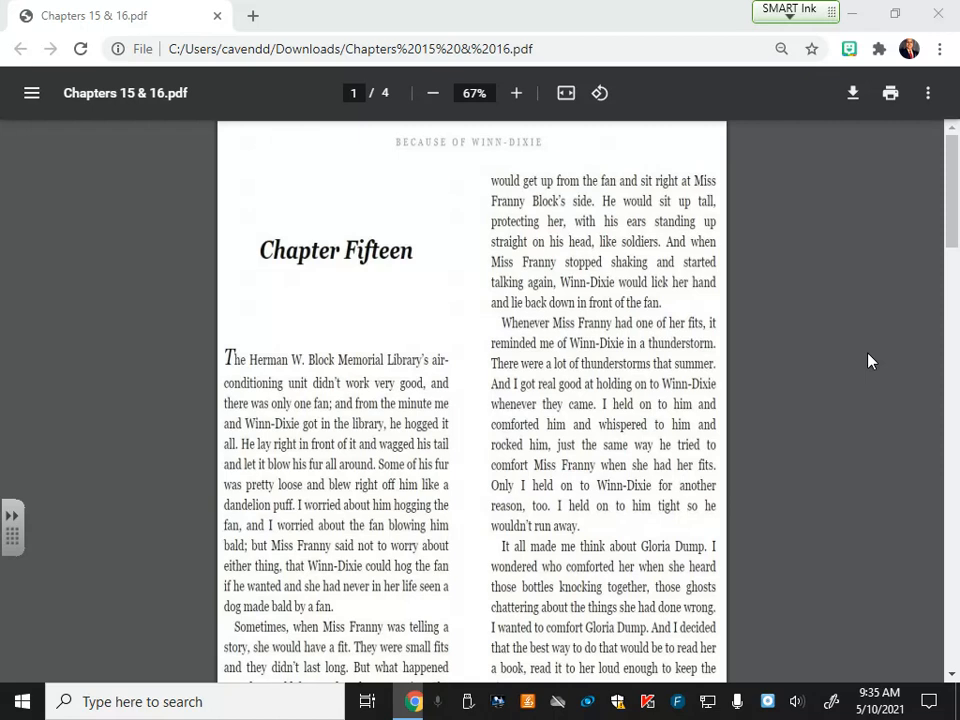
mouse_move(688, 124)
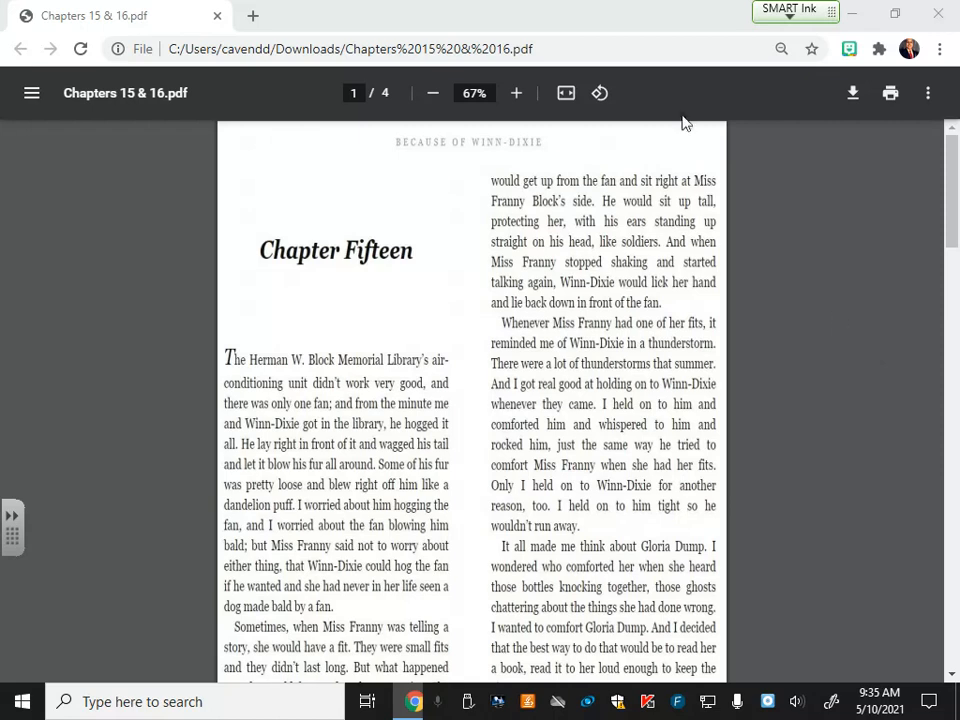
- Zoom the PDF from 67% to 75% and nudge down Chapter Fifteen's first page
left_click(516, 92)
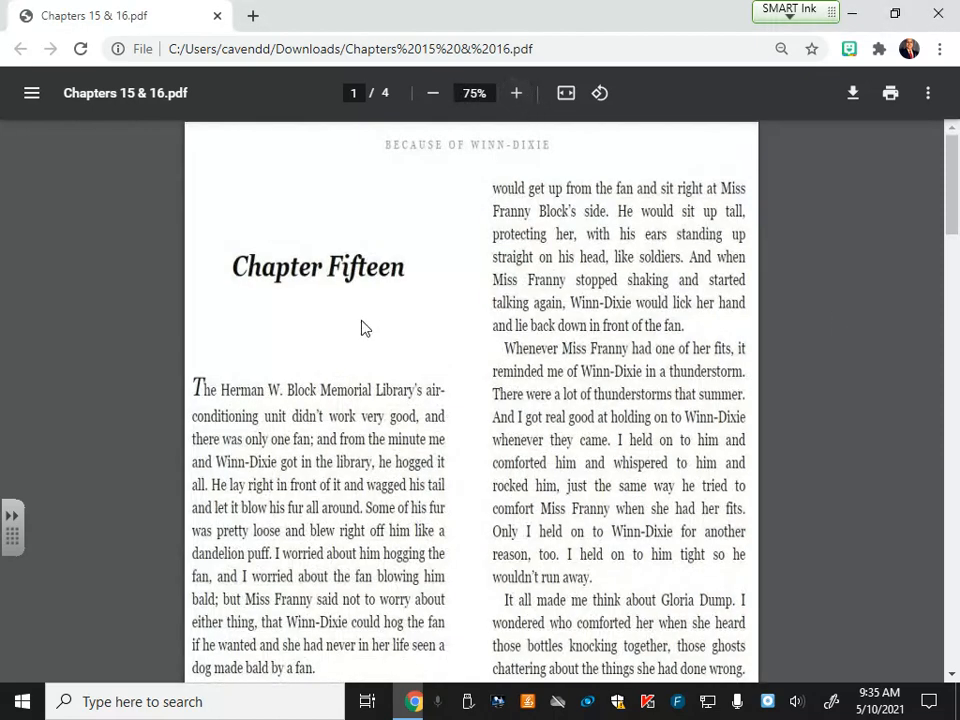
scroll("down", 3)
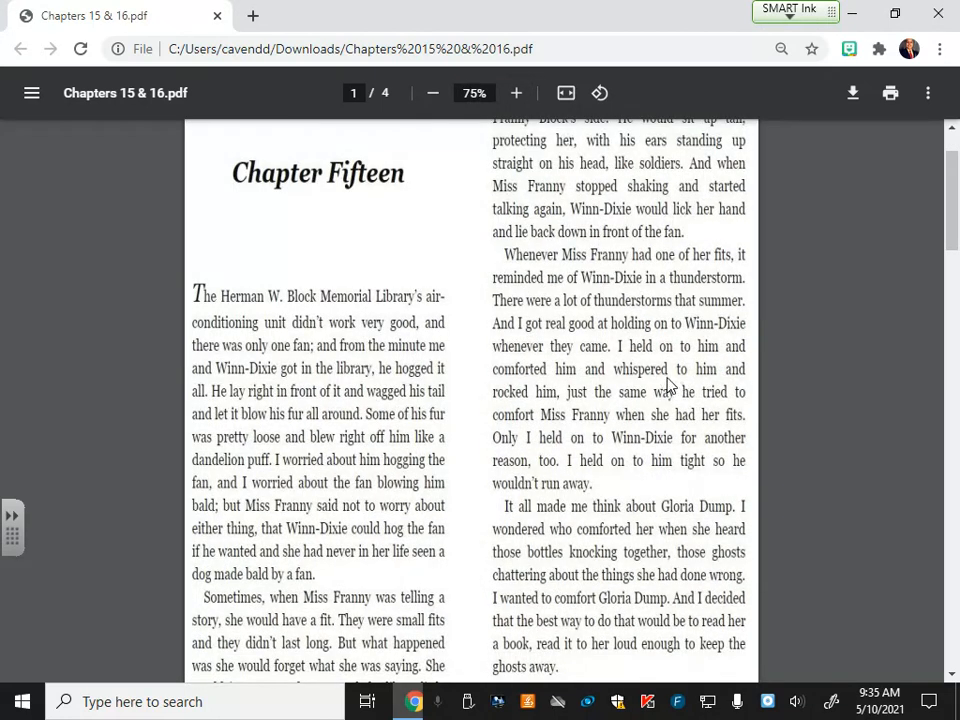
mouse_move(670, 378)
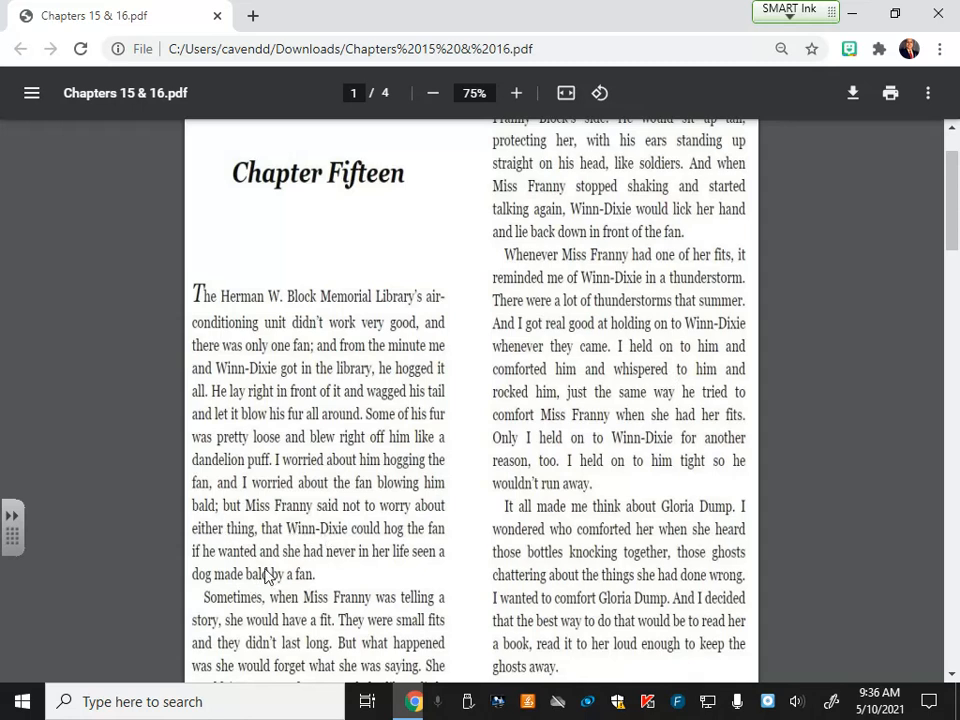
mouse_move(380, 584)
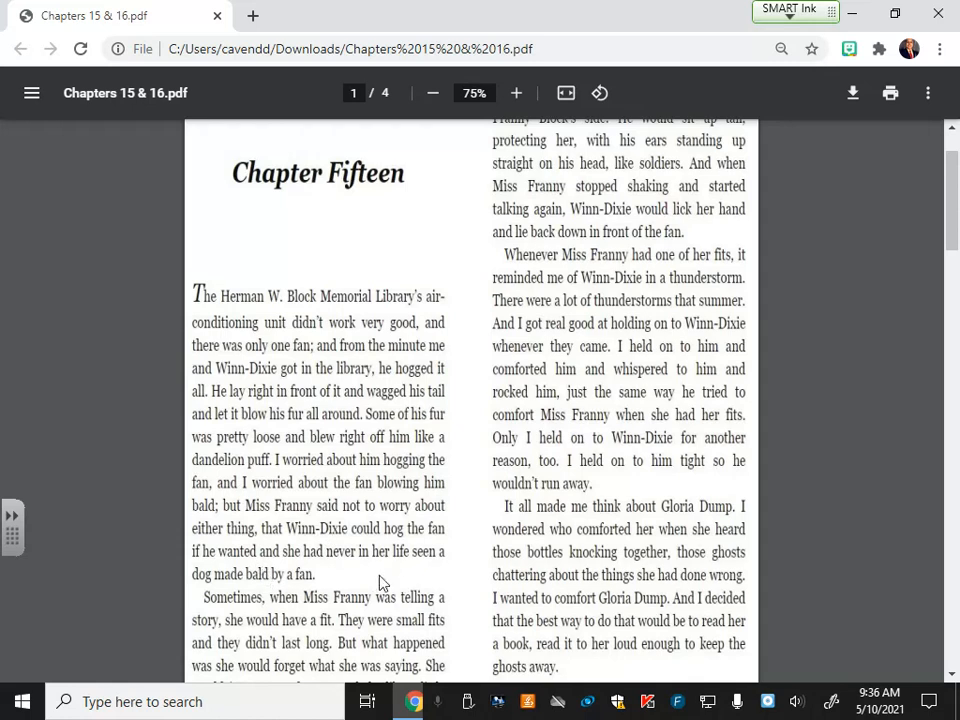
mouse_move(368, 584)
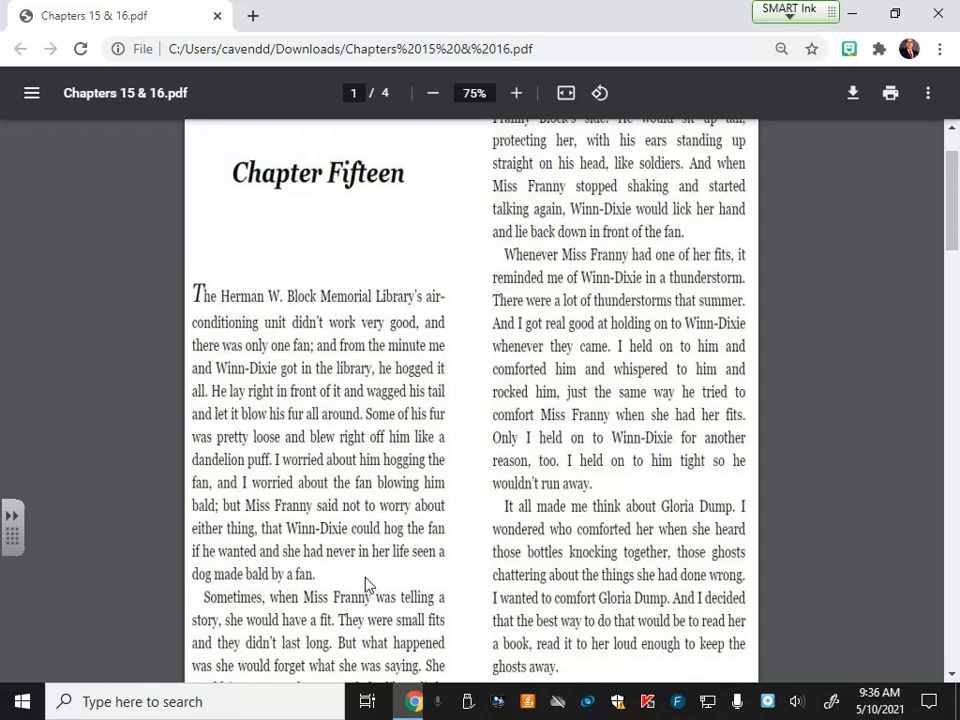
scroll("down", 3)
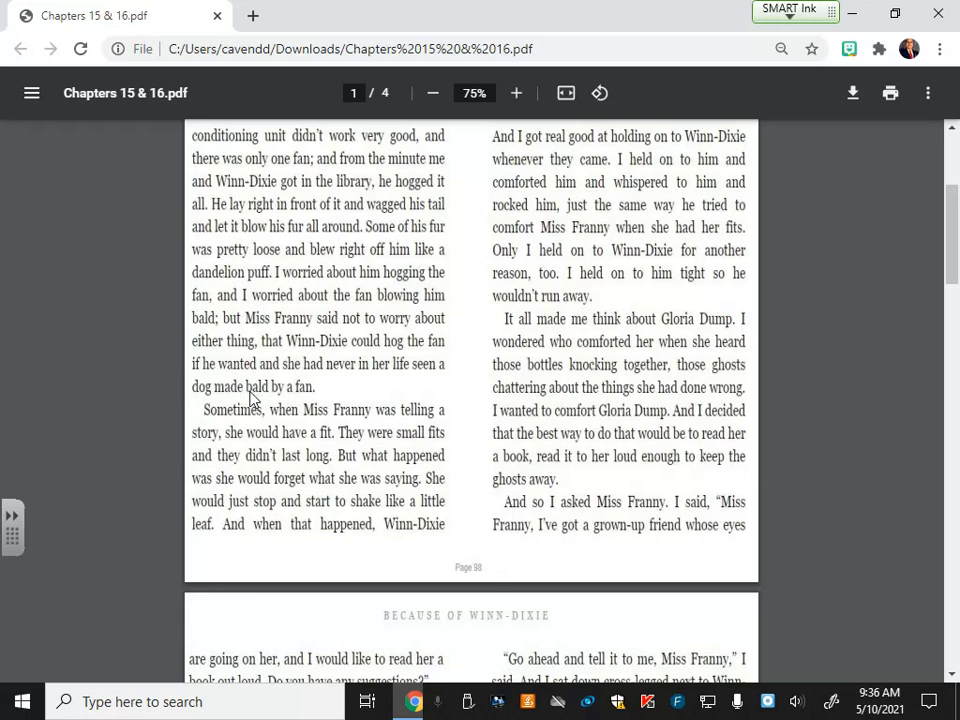
mouse_move(228, 400)
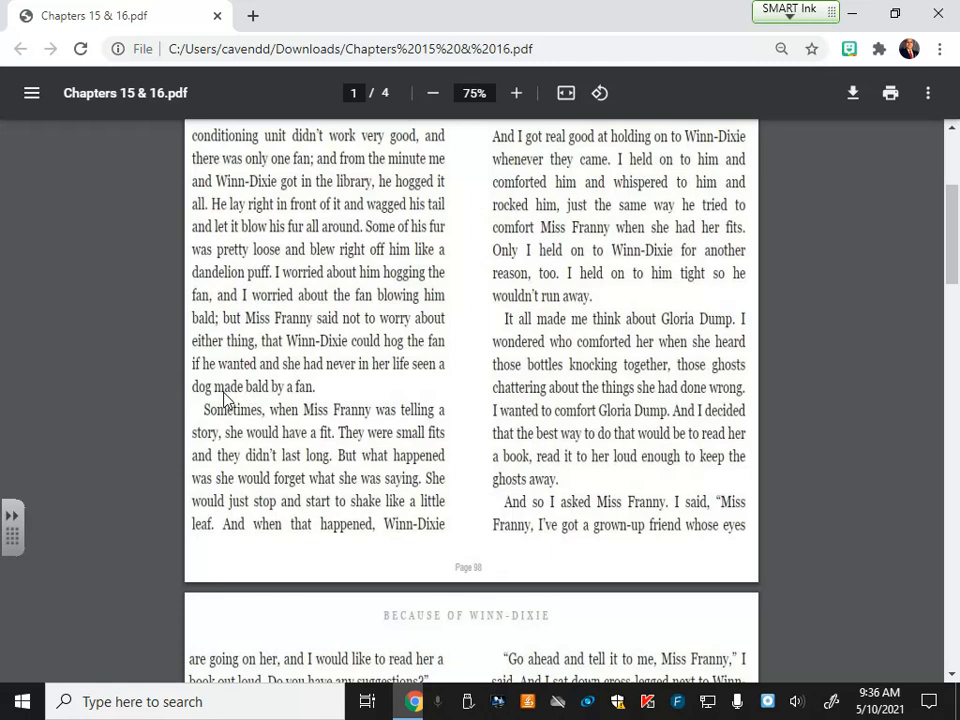
mouse_move(236, 392)
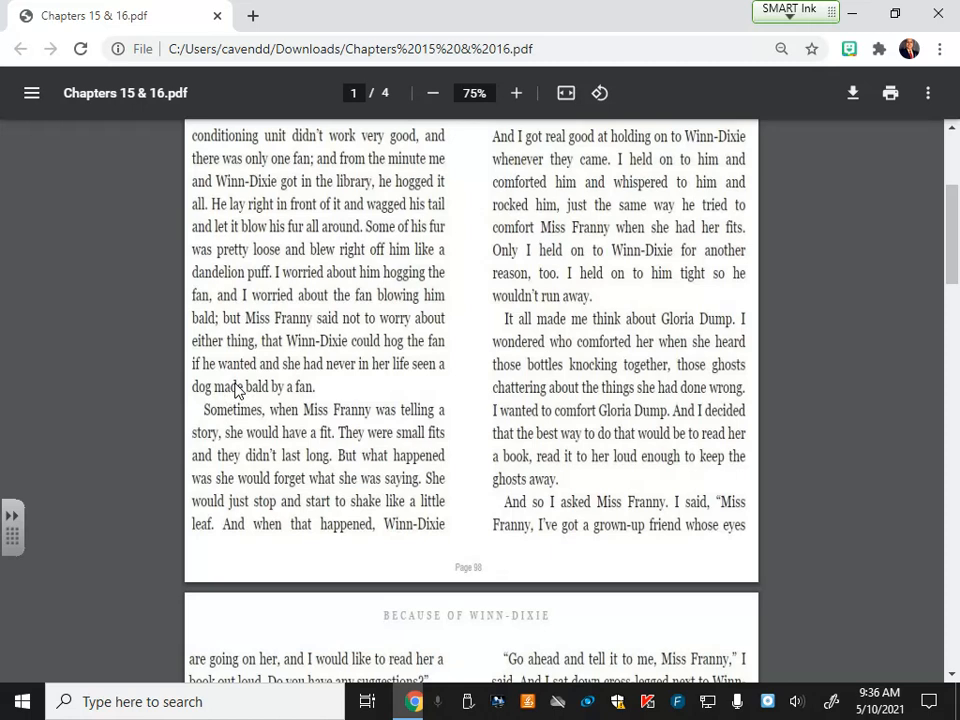
mouse_move(242, 420)
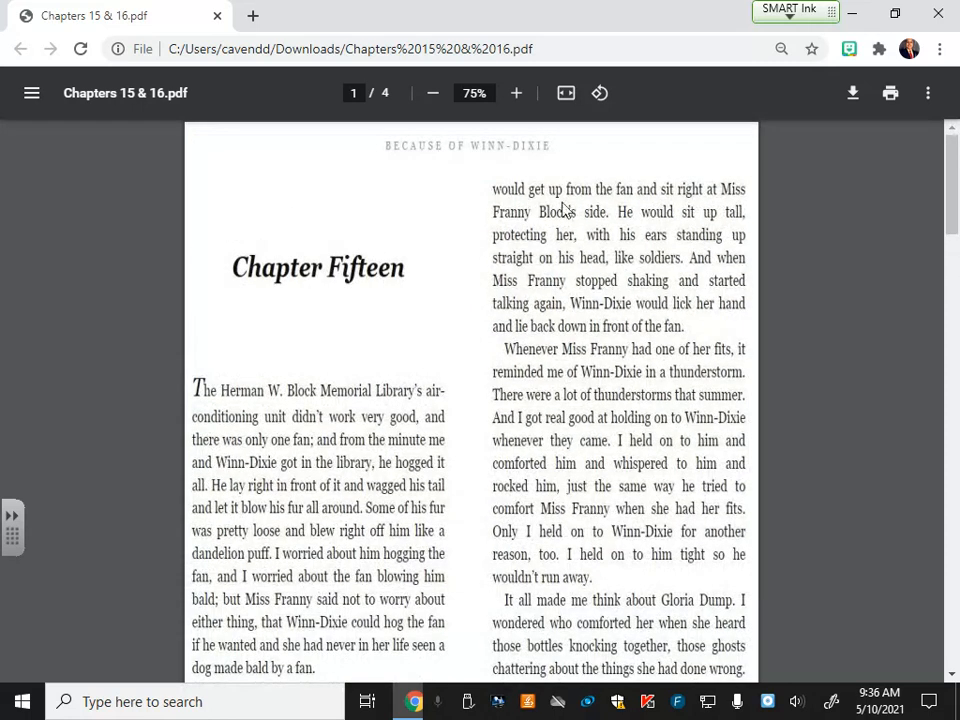
mouse_move(642, 224)
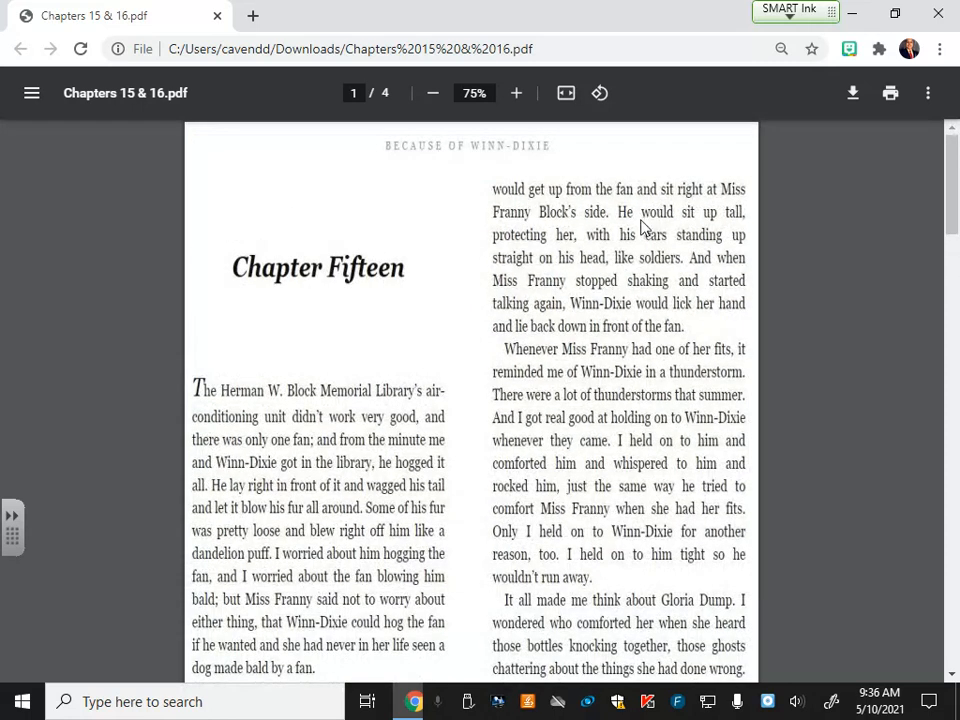
mouse_move(612, 230)
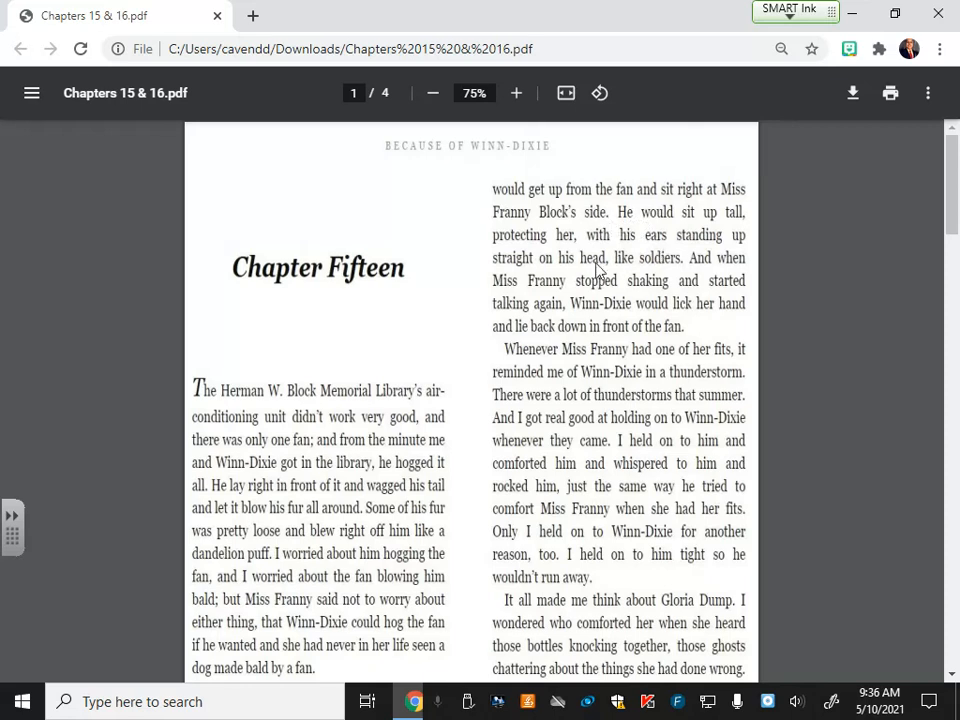
mouse_move(584, 264)
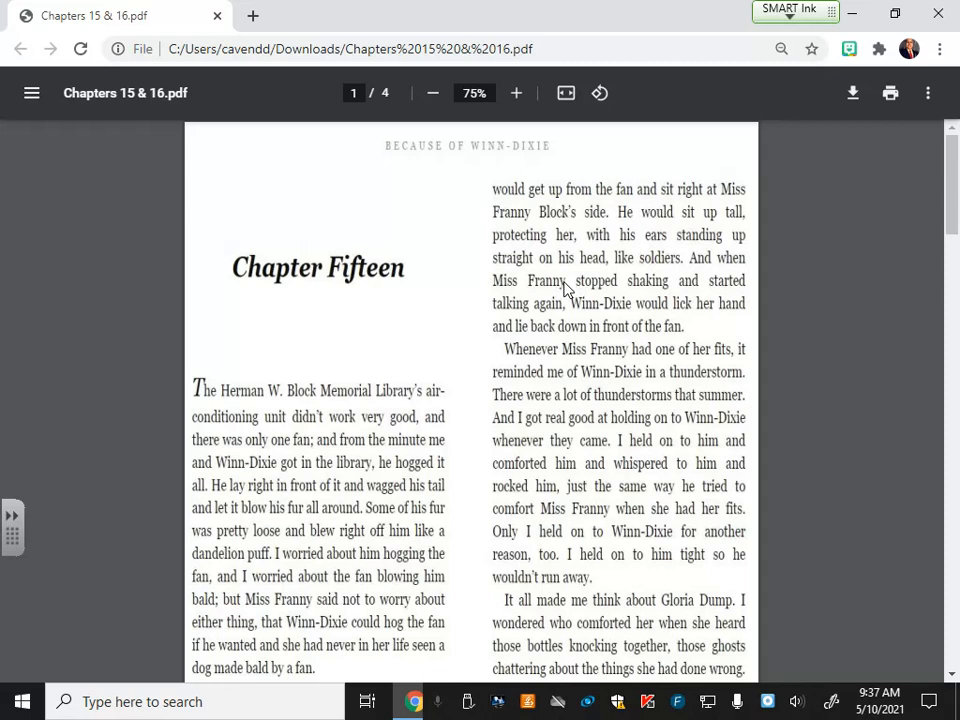
scroll("down", 3)
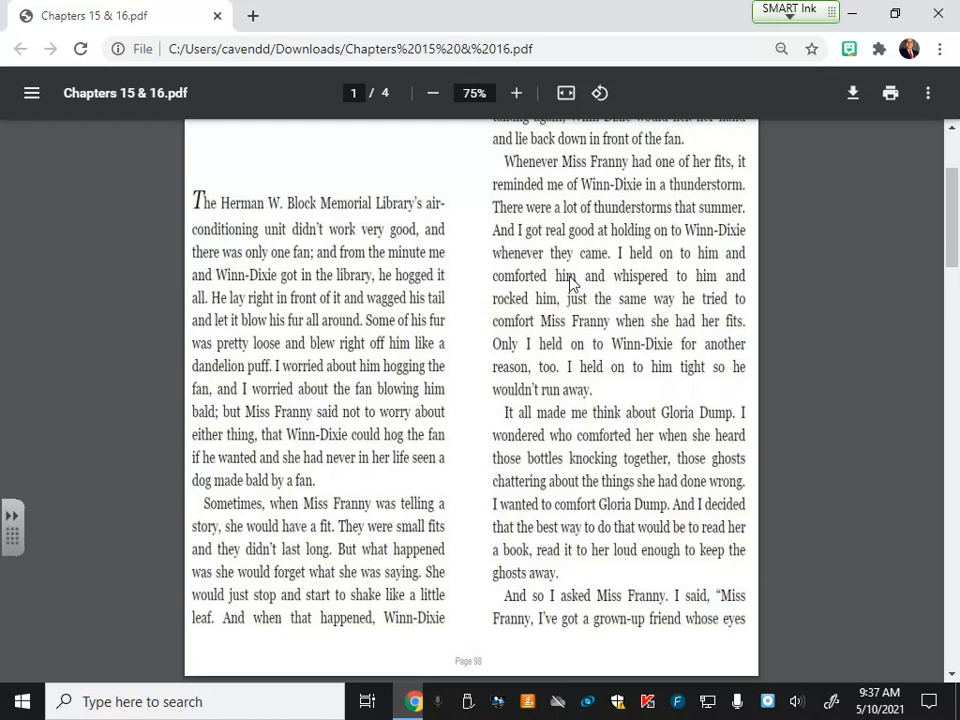
mouse_move(534, 324)
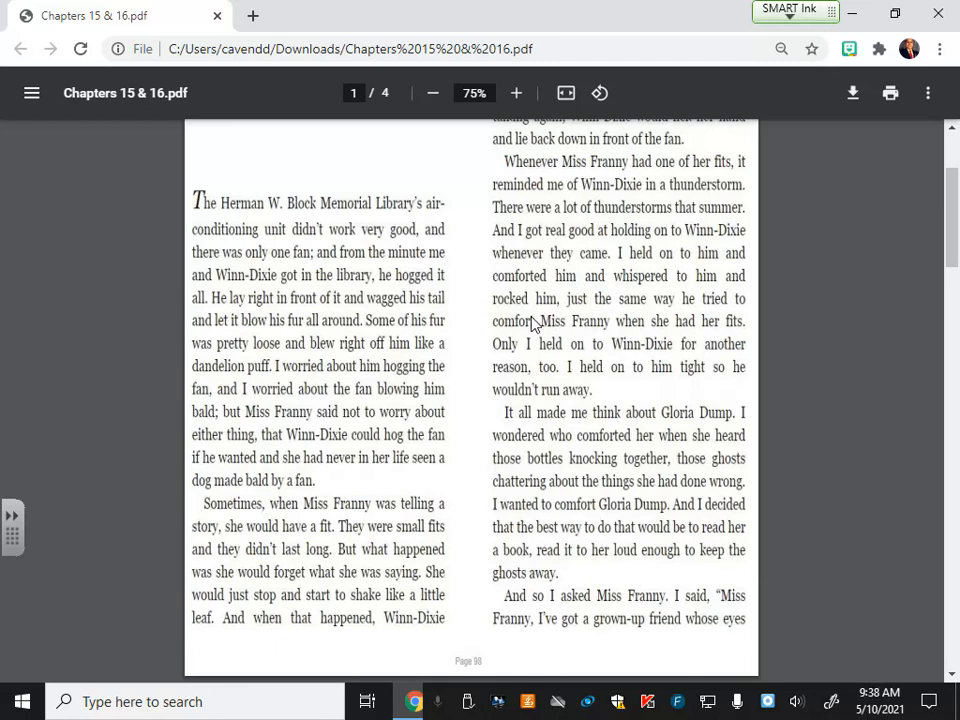
- Scroll to page 2 of 4, where Miss Franny suggests David Copperfield and Amanda arrives
scroll("down", 3)
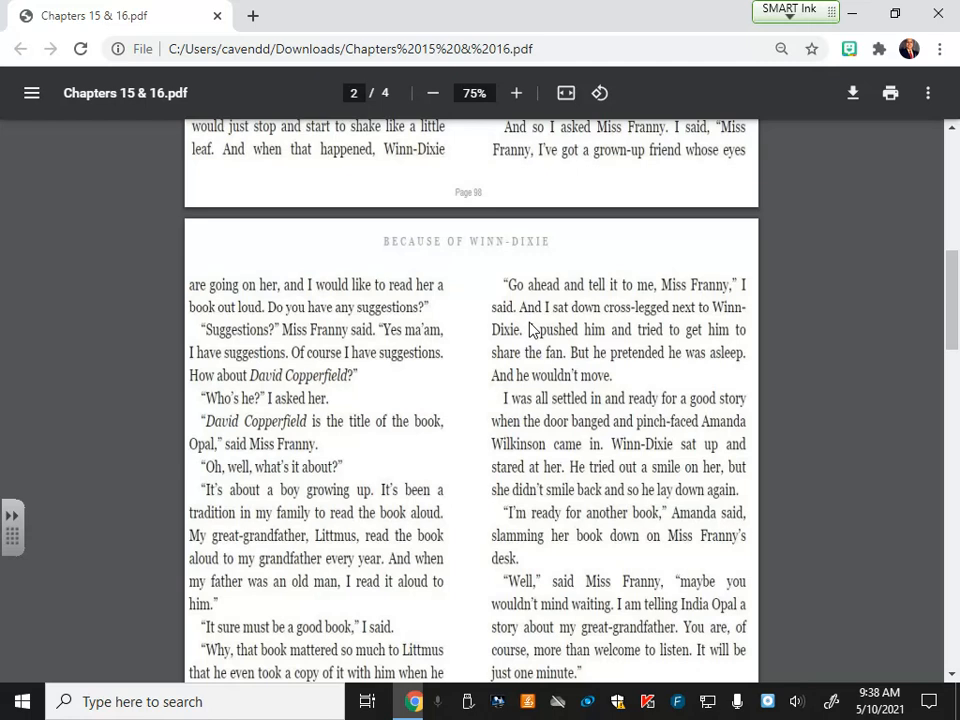
mouse_move(532, 328)
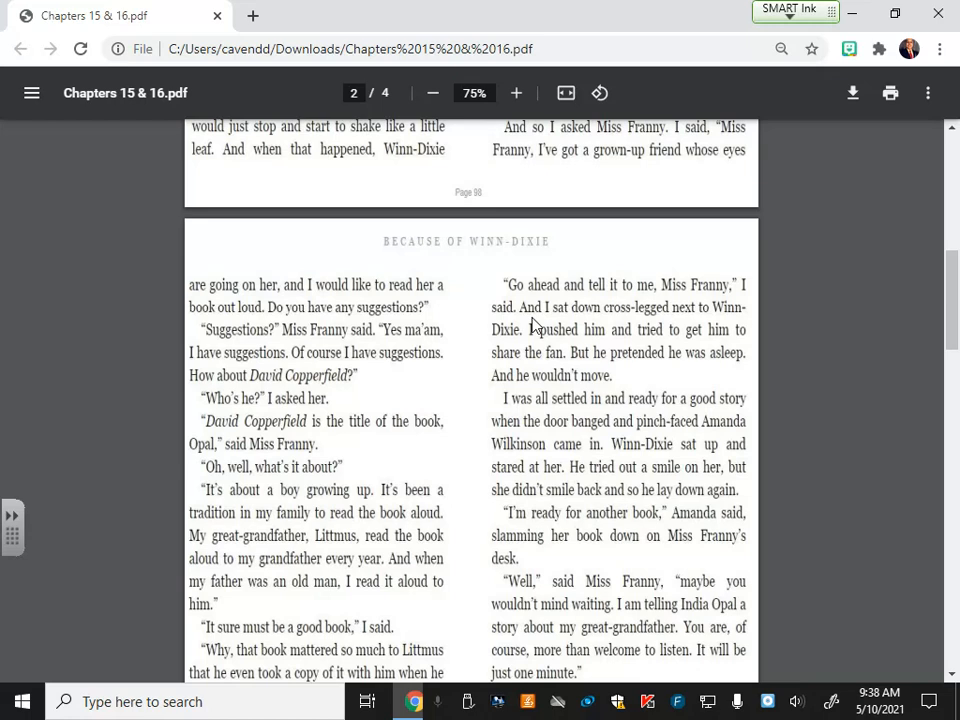
mouse_move(536, 324)
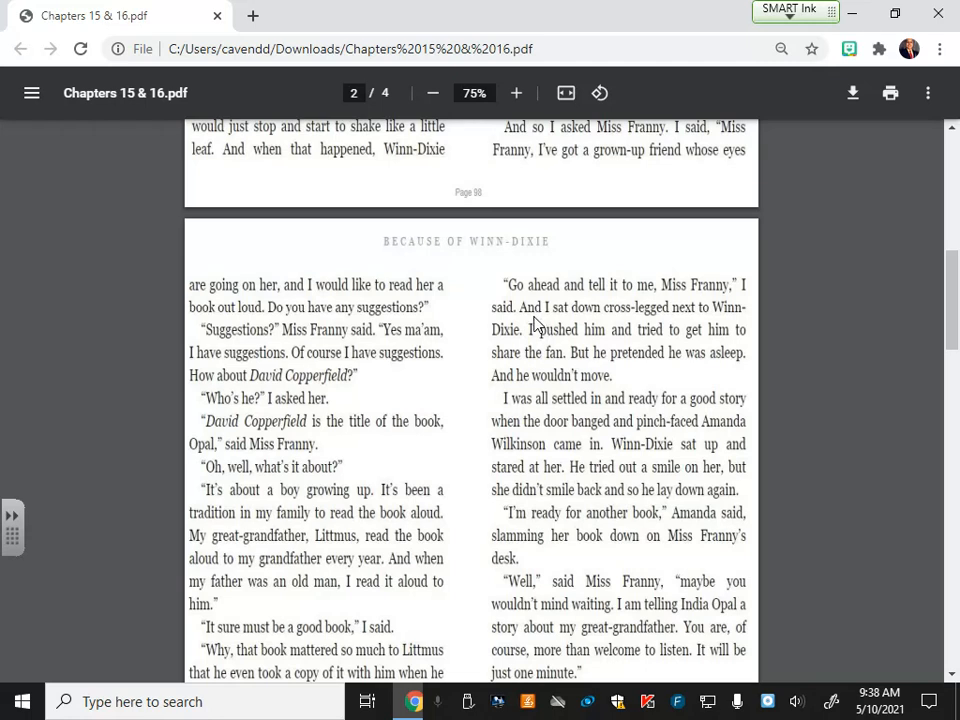
scroll("down", 3)
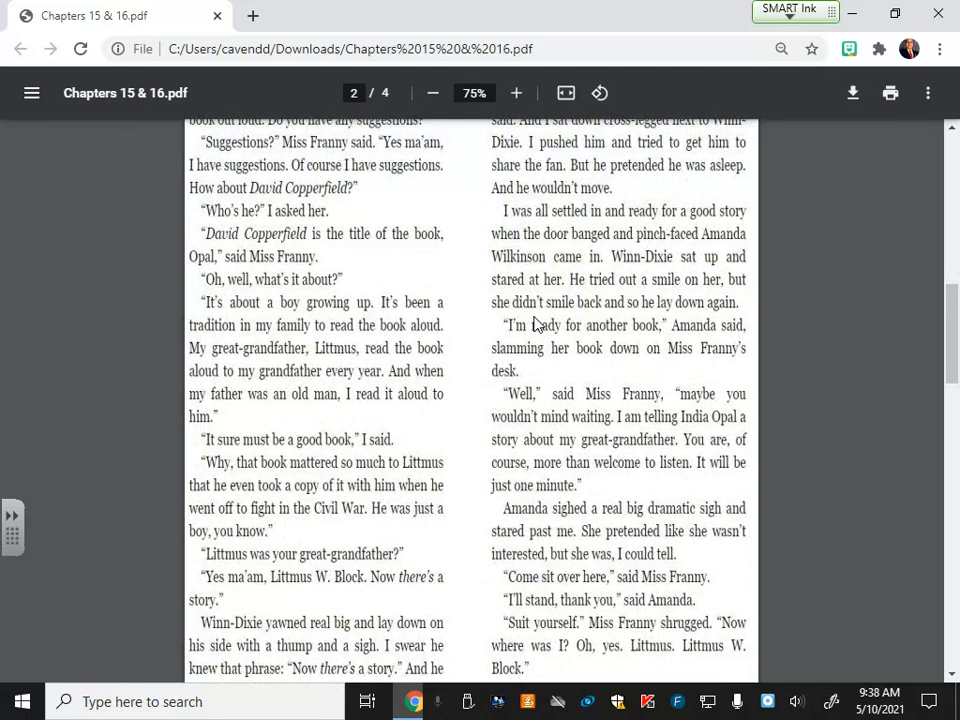
mouse_move(544, 320)
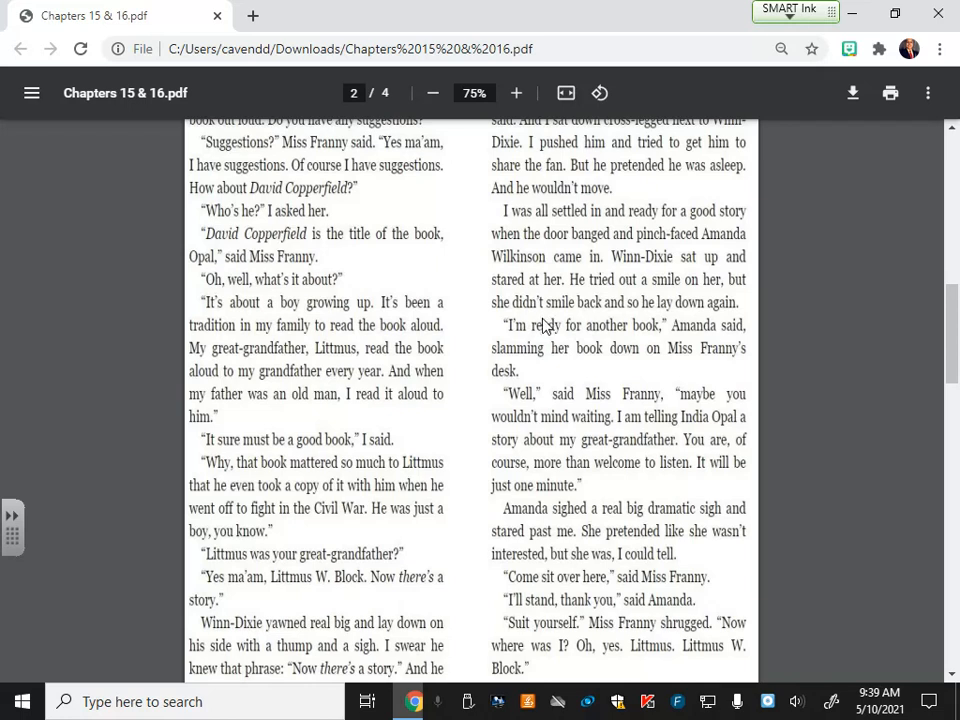
scroll("down", 3)
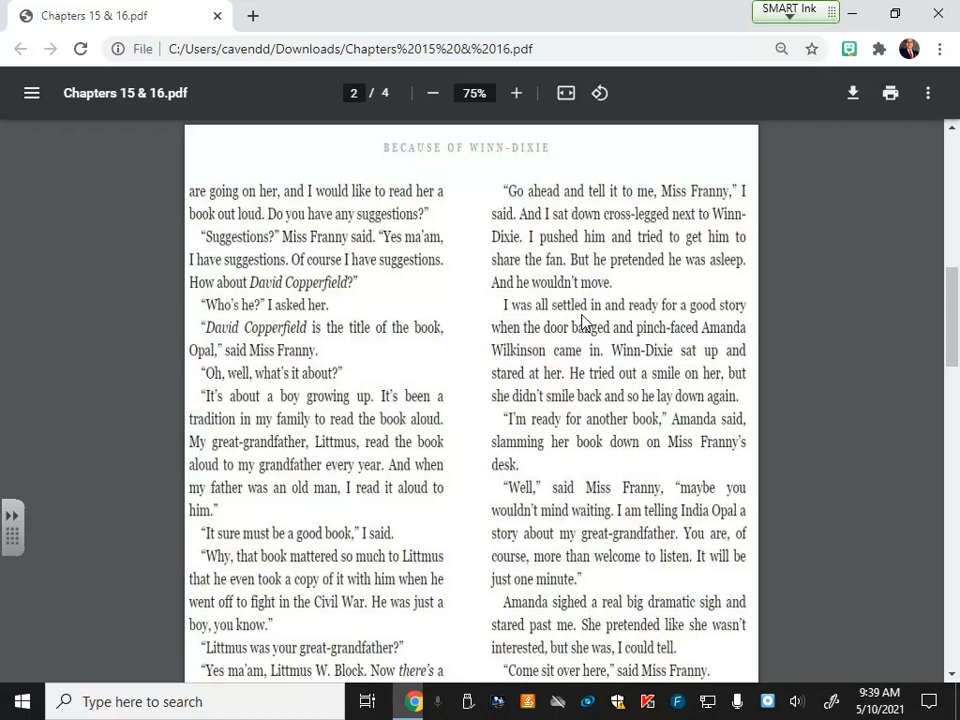
mouse_move(584, 322)
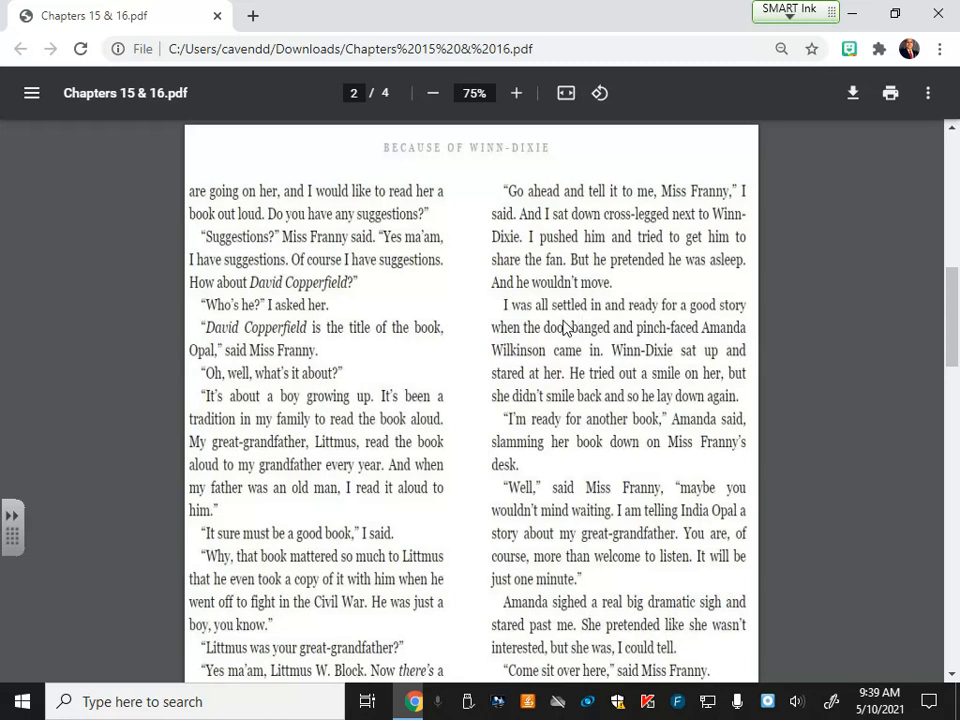
mouse_move(644, 382)
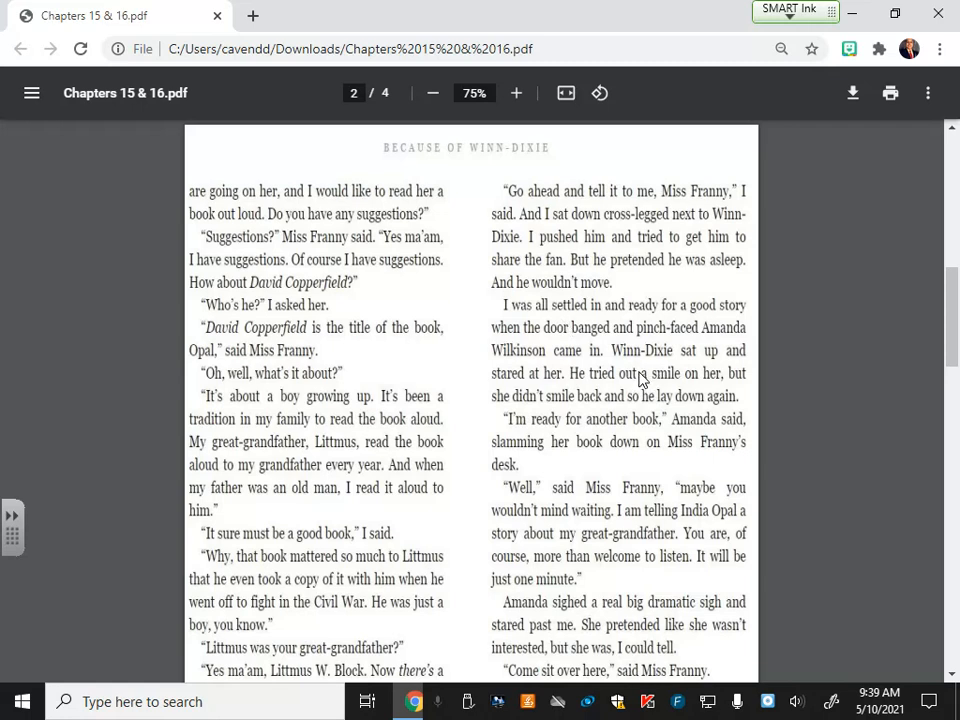
mouse_move(638, 380)
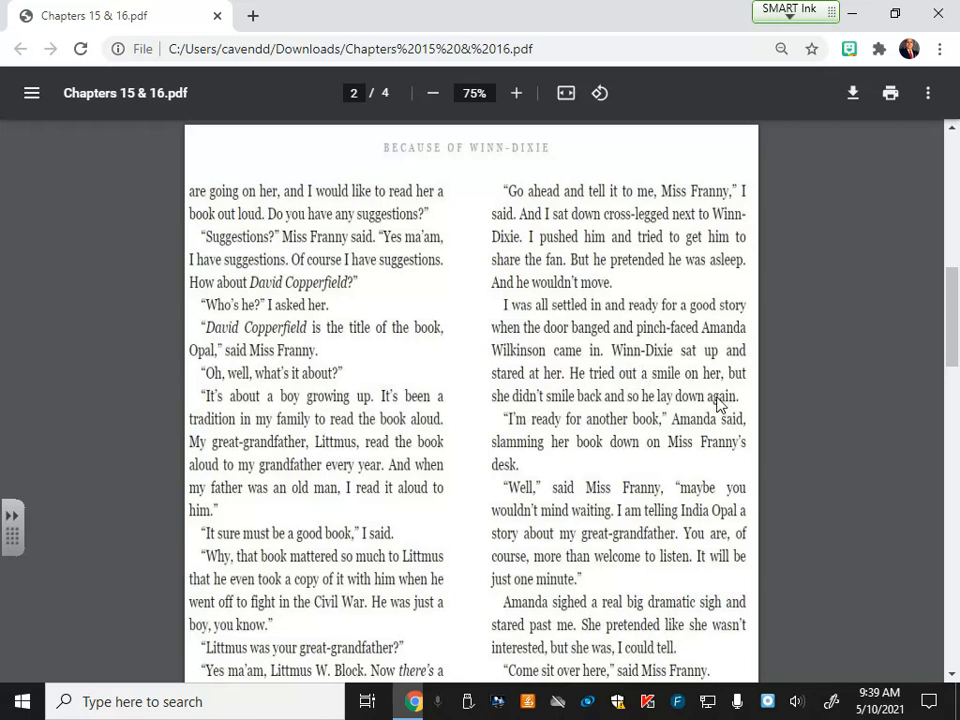
mouse_move(712, 412)
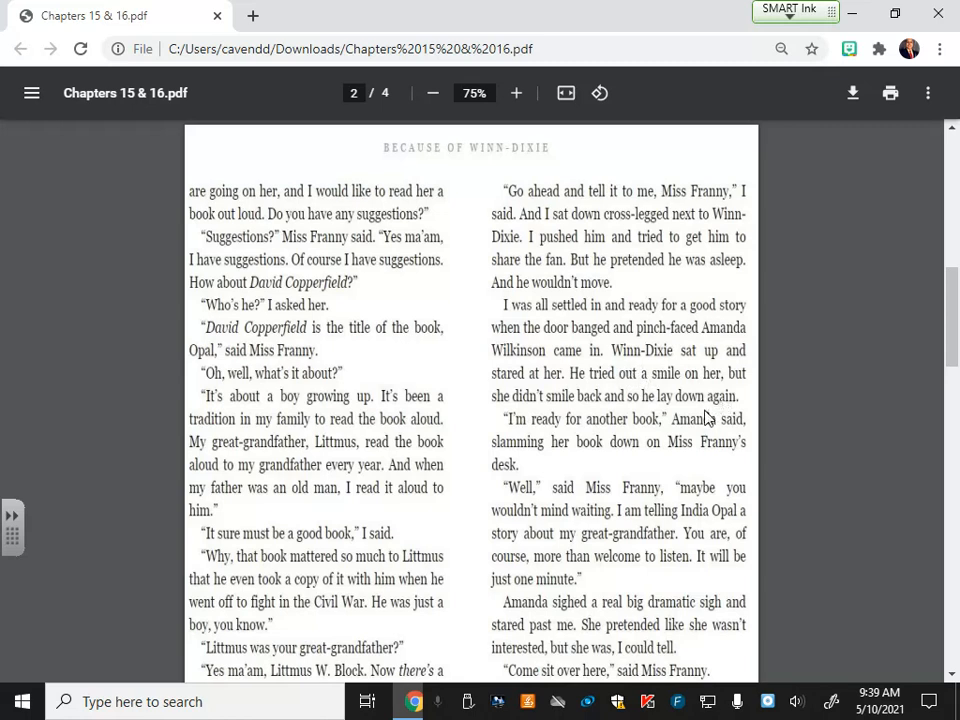
mouse_move(704, 414)
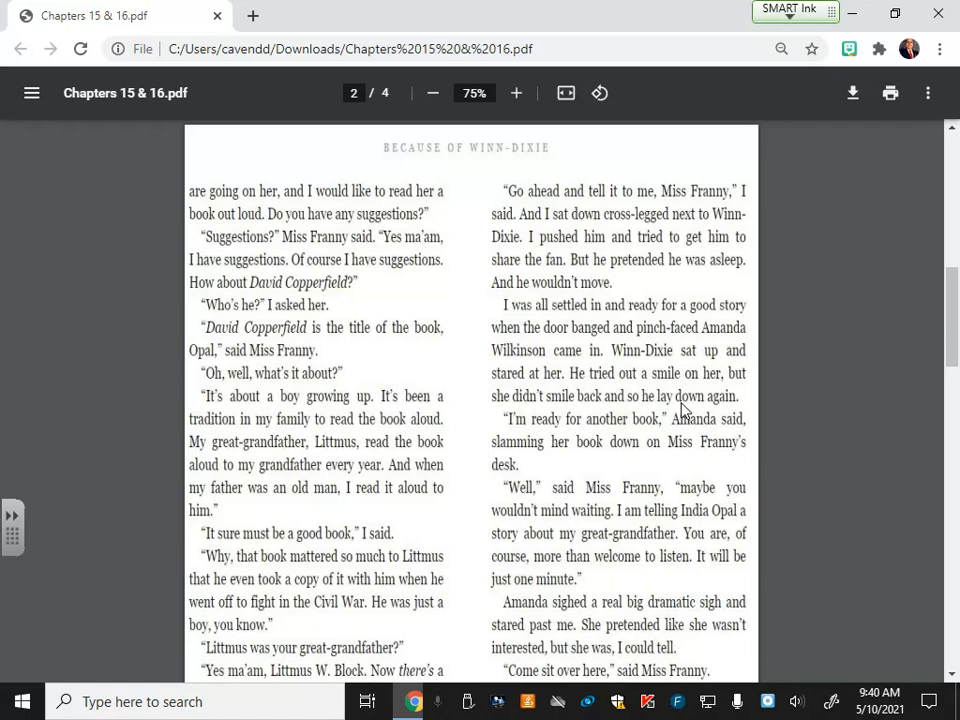
mouse_move(680, 408)
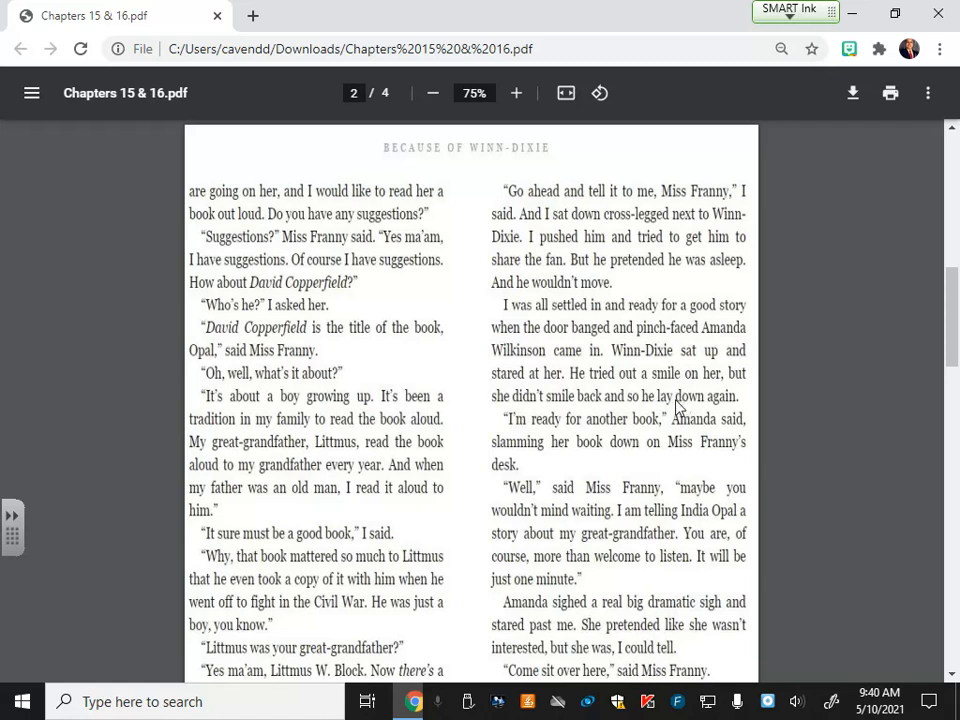
- Scroll to the lower part of page 2, where Amanda reluctantly sits down to listen
scroll("down", 3)
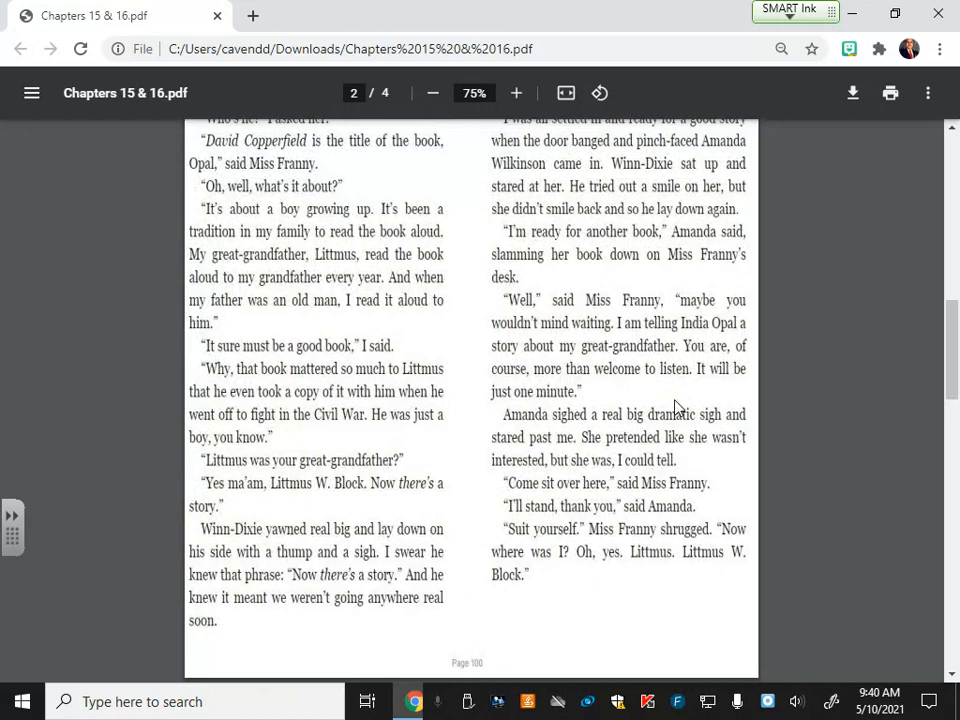
mouse_move(770, 408)
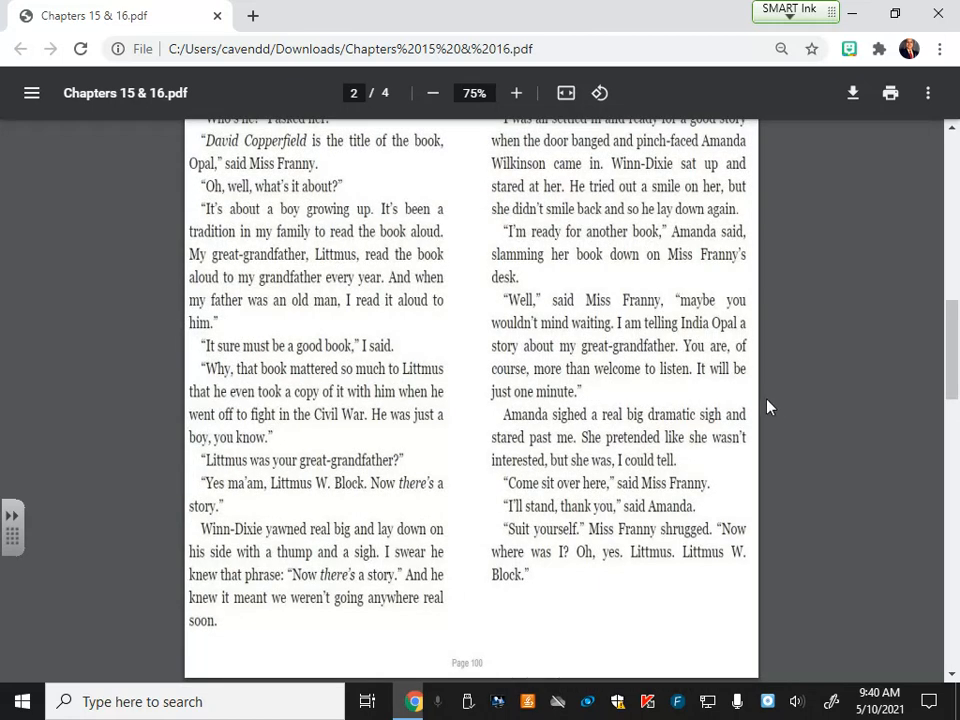
mouse_move(756, 408)
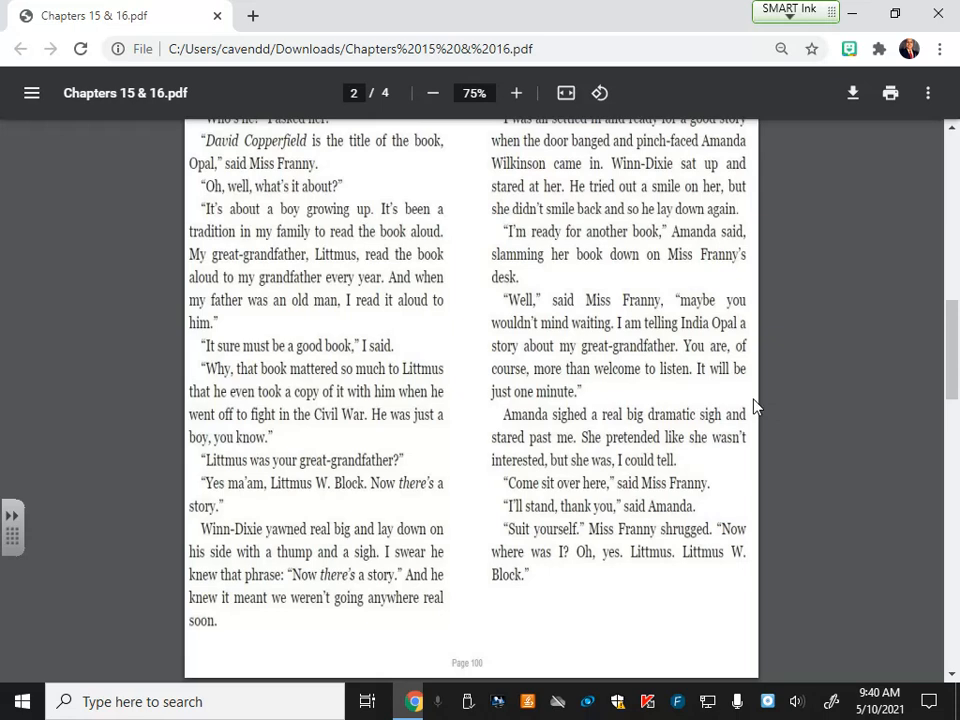
mouse_move(724, 406)
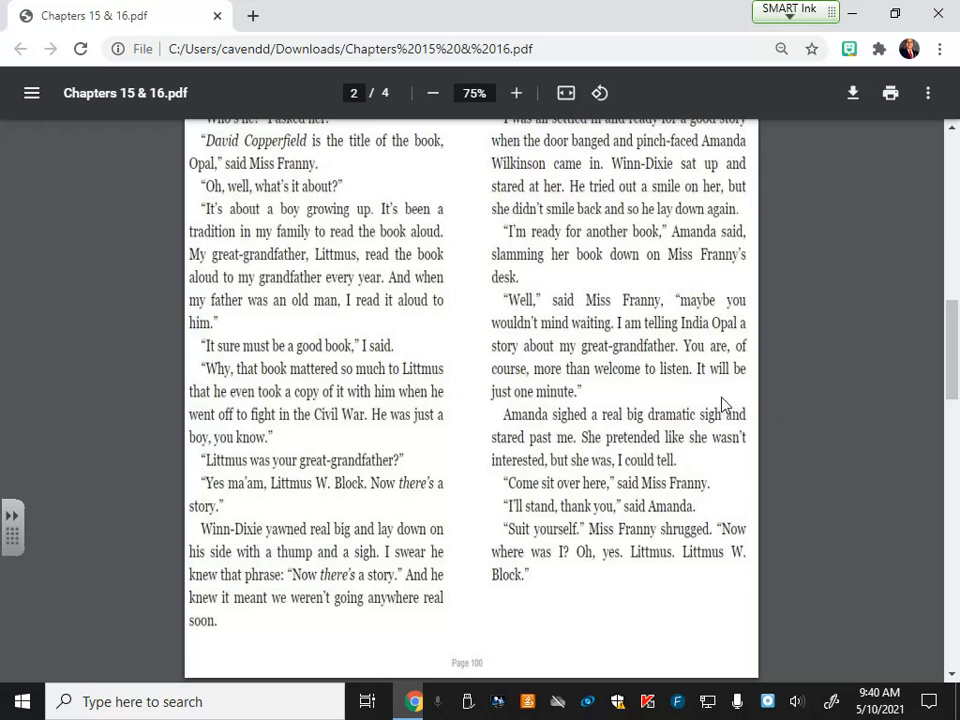
mouse_move(724, 408)
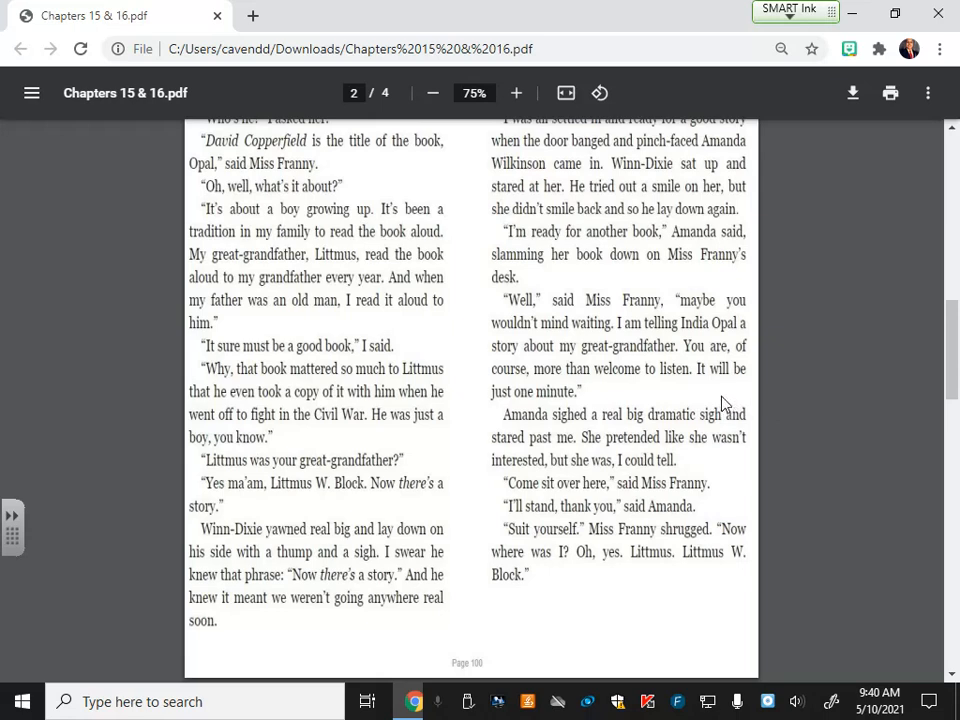
mouse_move(722, 420)
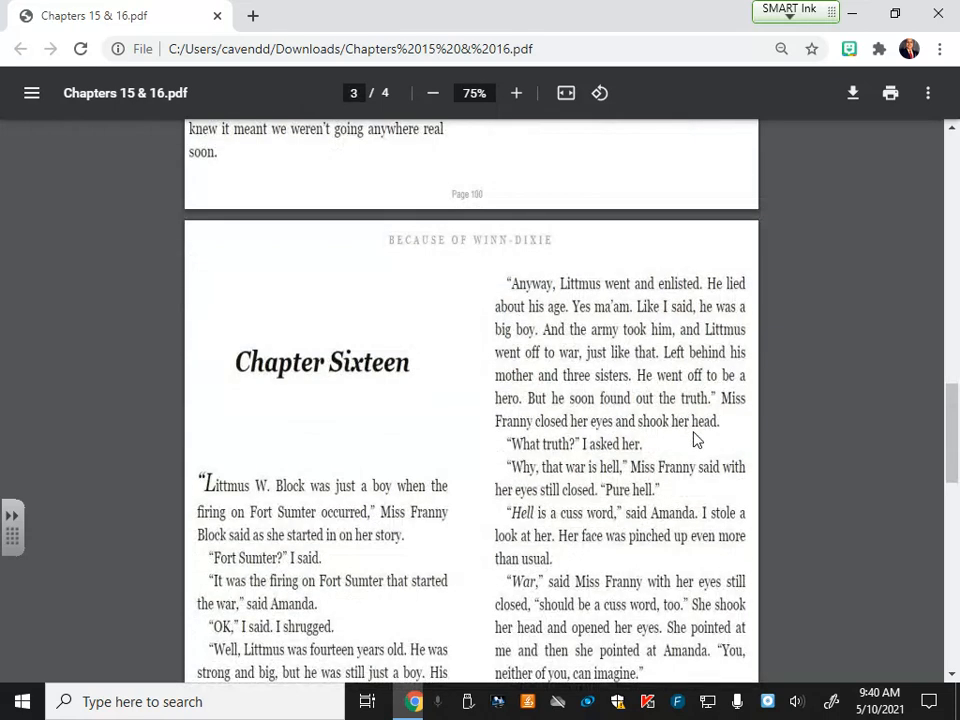
scroll("down", 3)
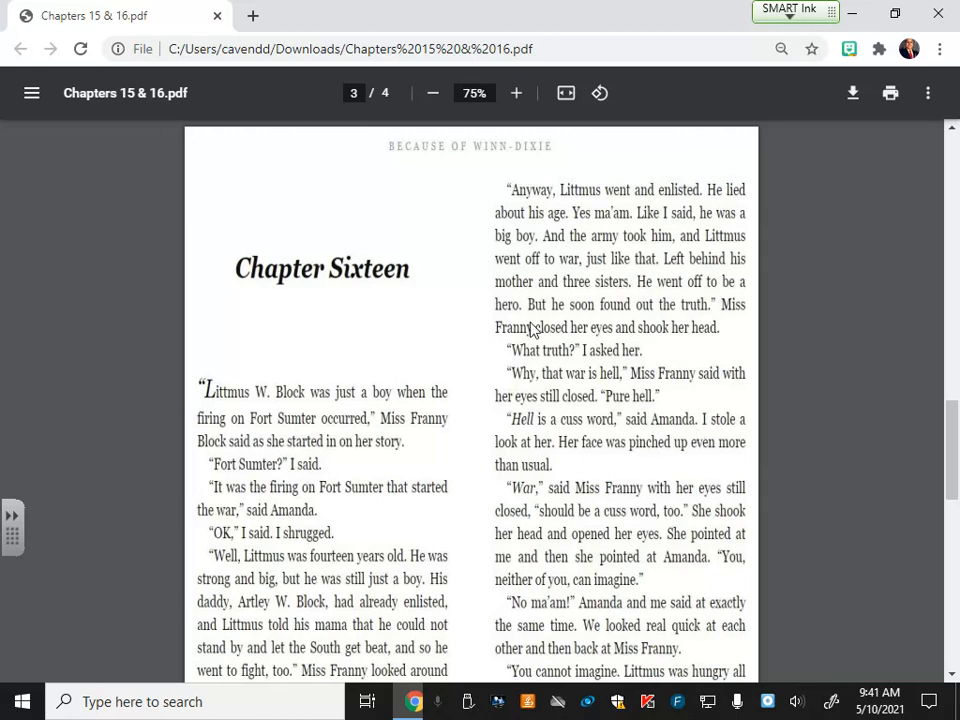
scroll("down", 3)
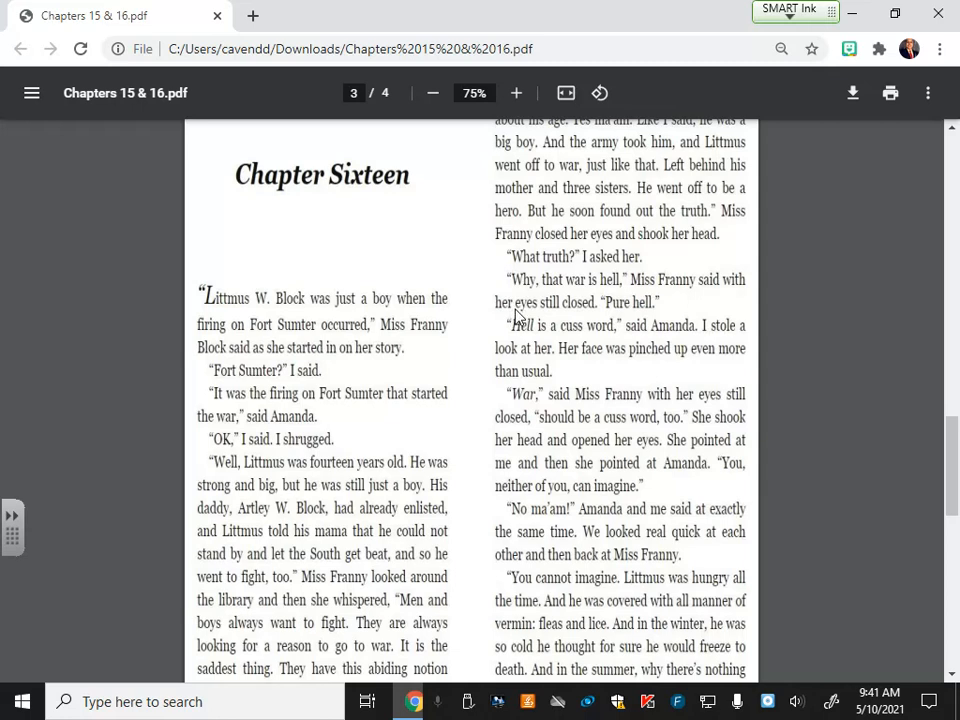
scroll("down", 3)
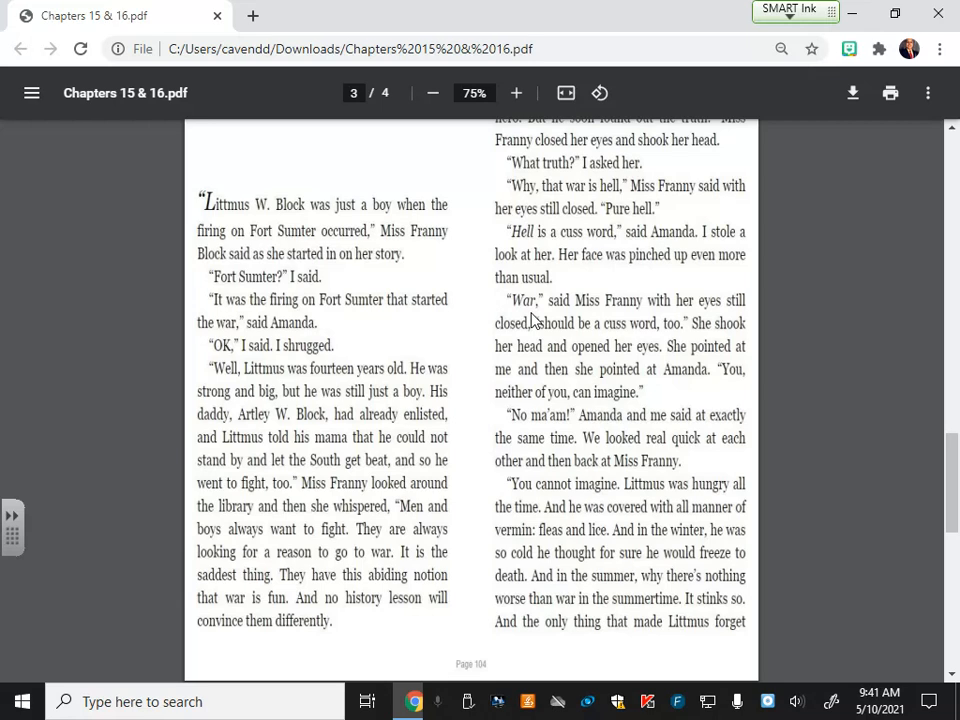
mouse_move(536, 318)
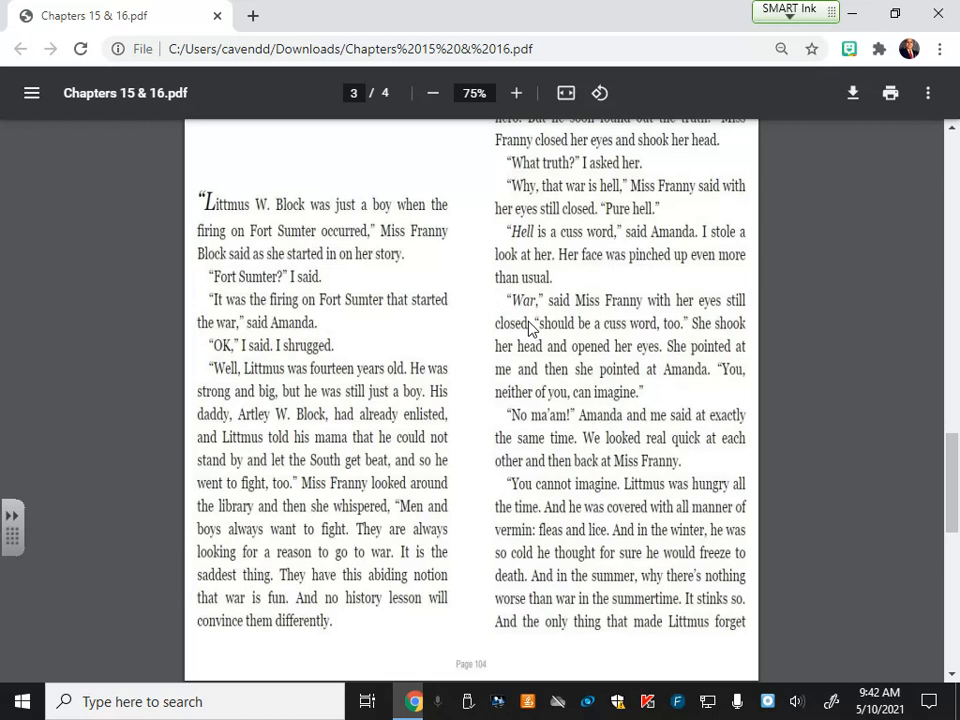
mouse_move(520, 304)
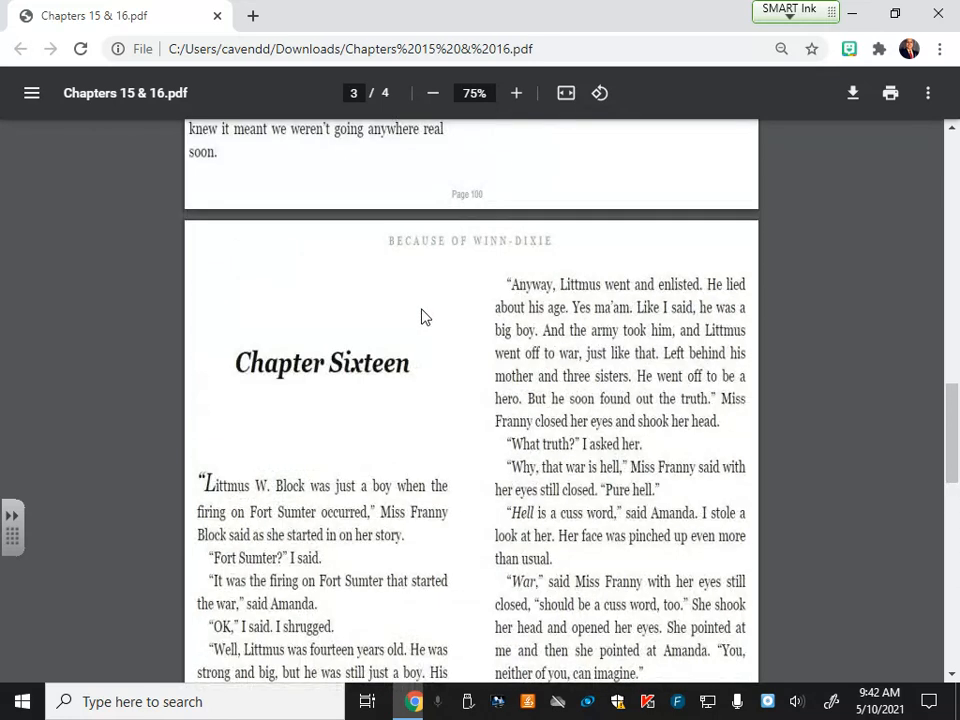
mouse_move(404, 318)
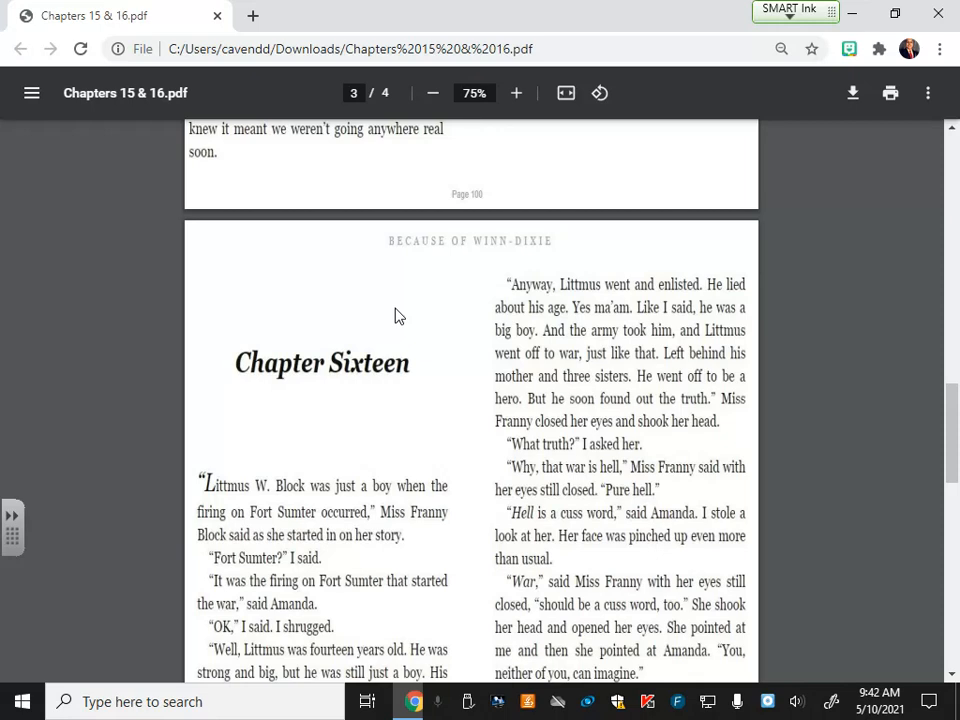
mouse_move(424, 308)
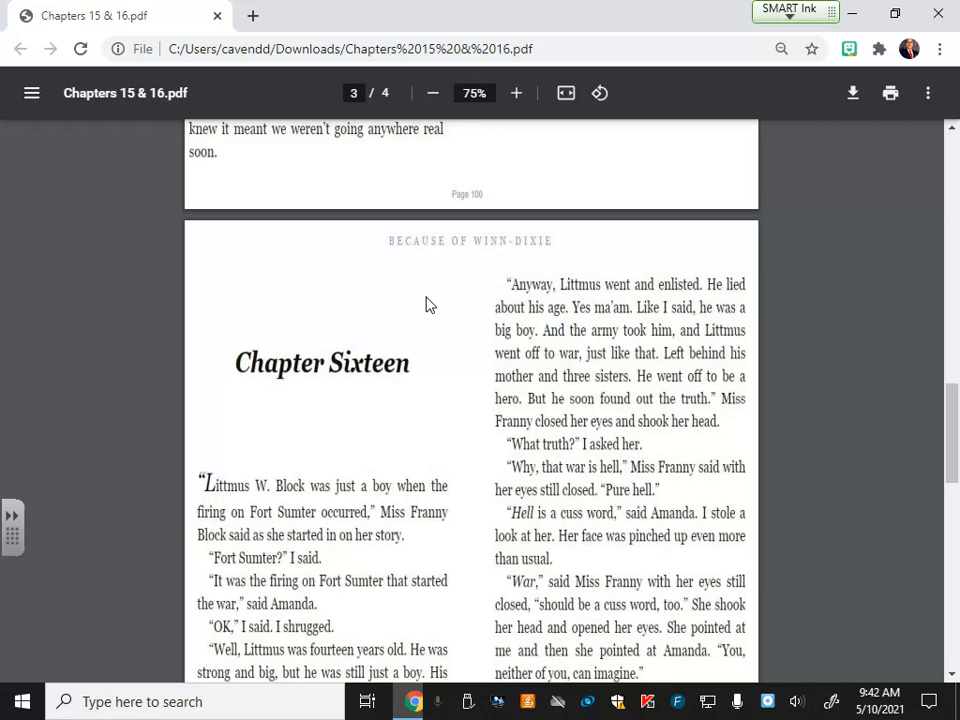
mouse_move(424, 308)
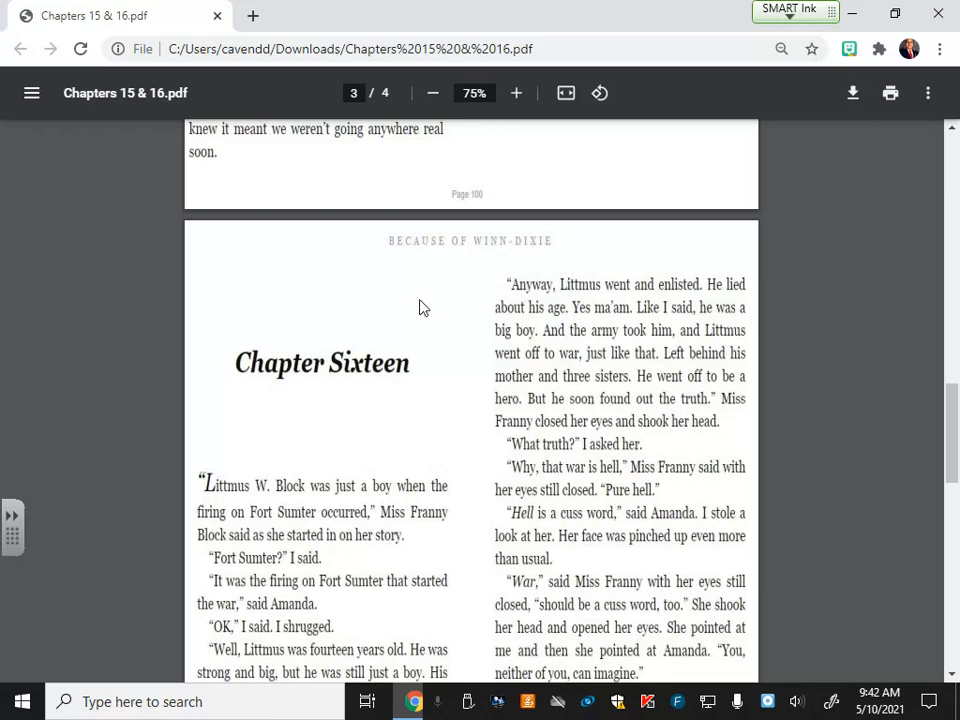
mouse_move(444, 248)
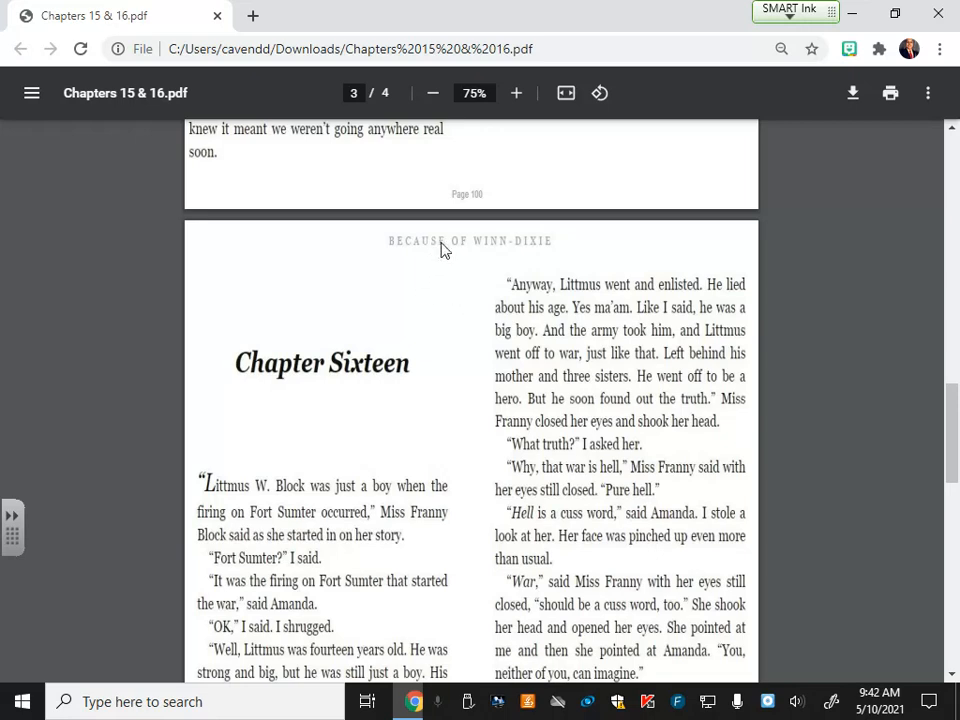
mouse_move(424, 276)
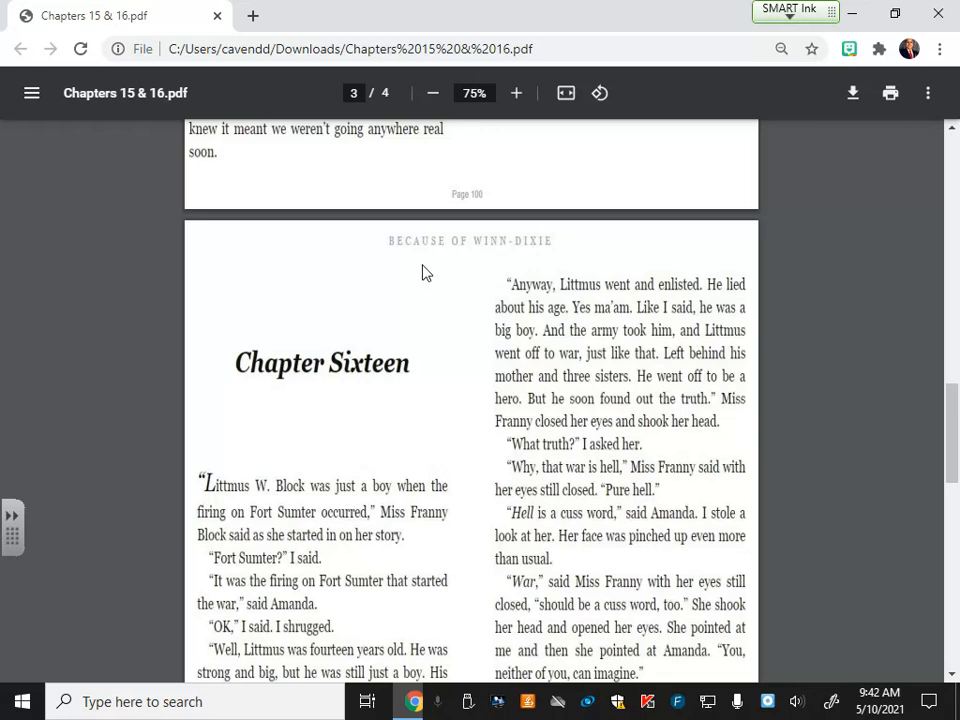
mouse_move(420, 280)
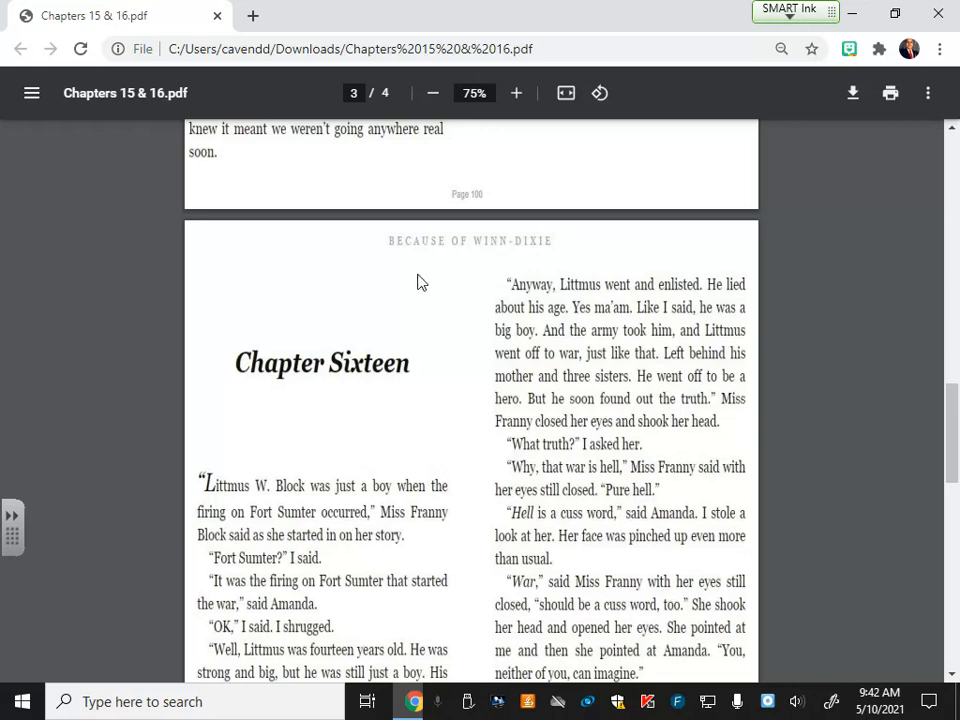
mouse_move(420, 266)
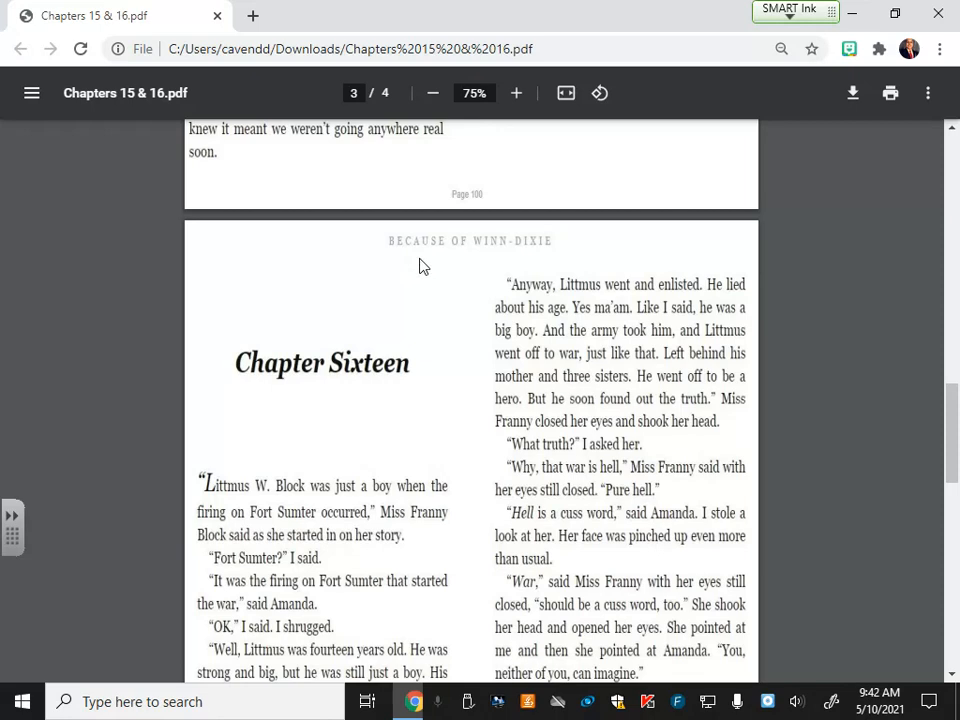
mouse_move(420, 260)
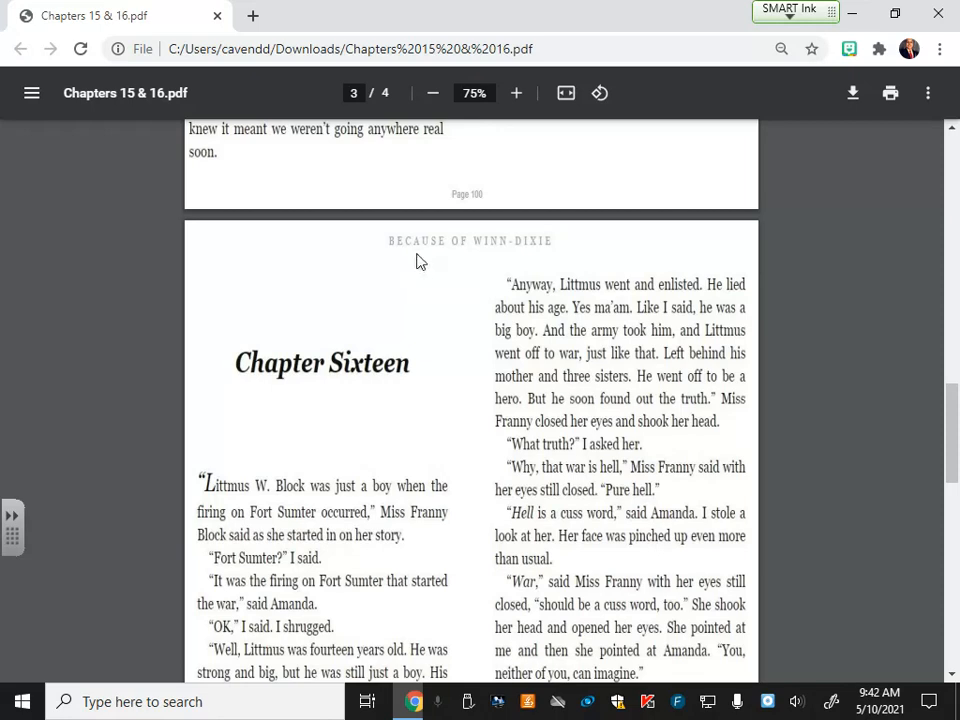
mouse_move(428, 262)
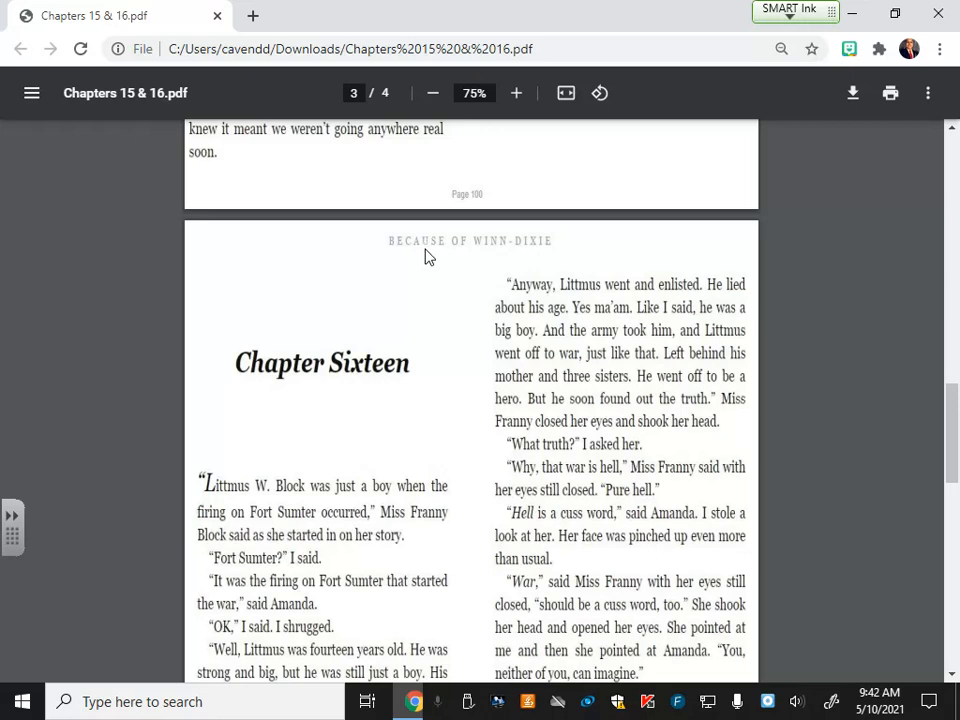
- Scroll past the Chapter Sixteen heading to the bottom of page 3 and top of page 4
scroll("down", 3)
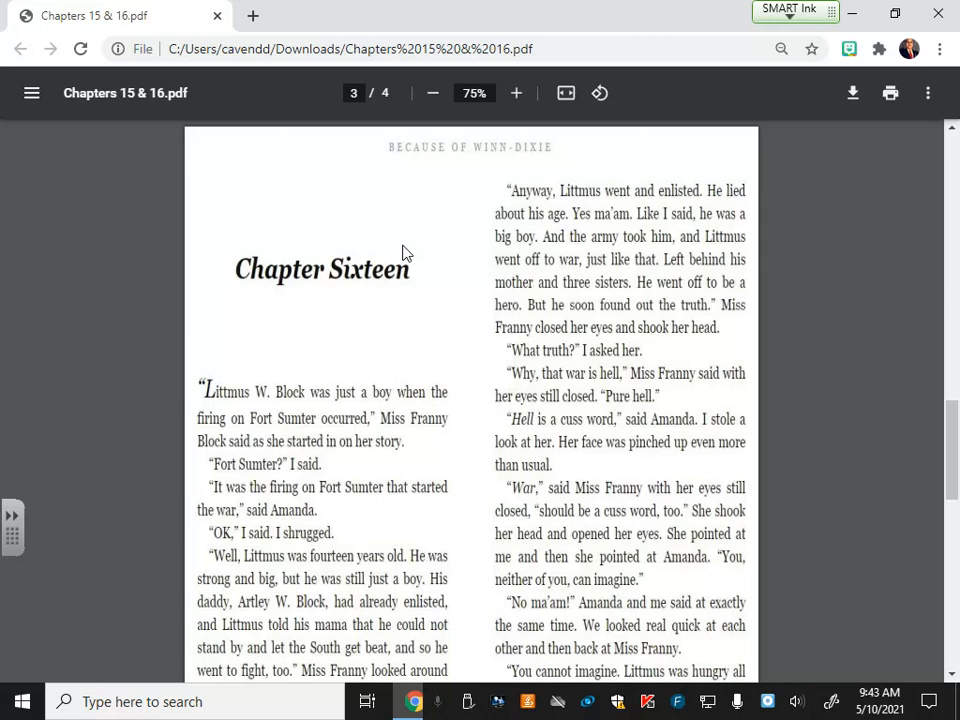
scroll("down", 3)
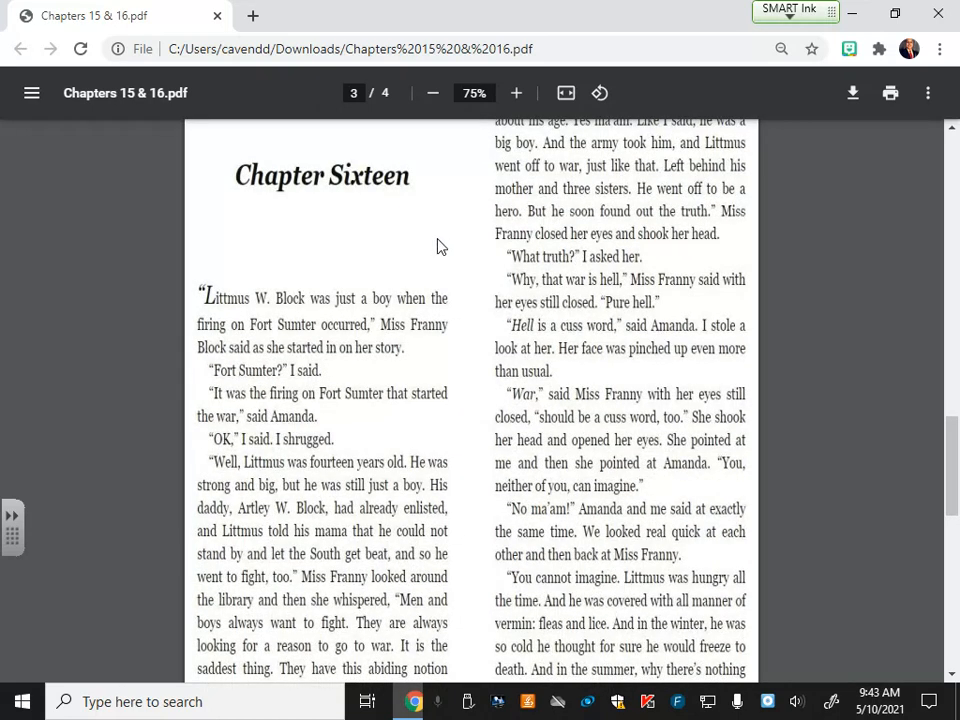
mouse_move(444, 250)
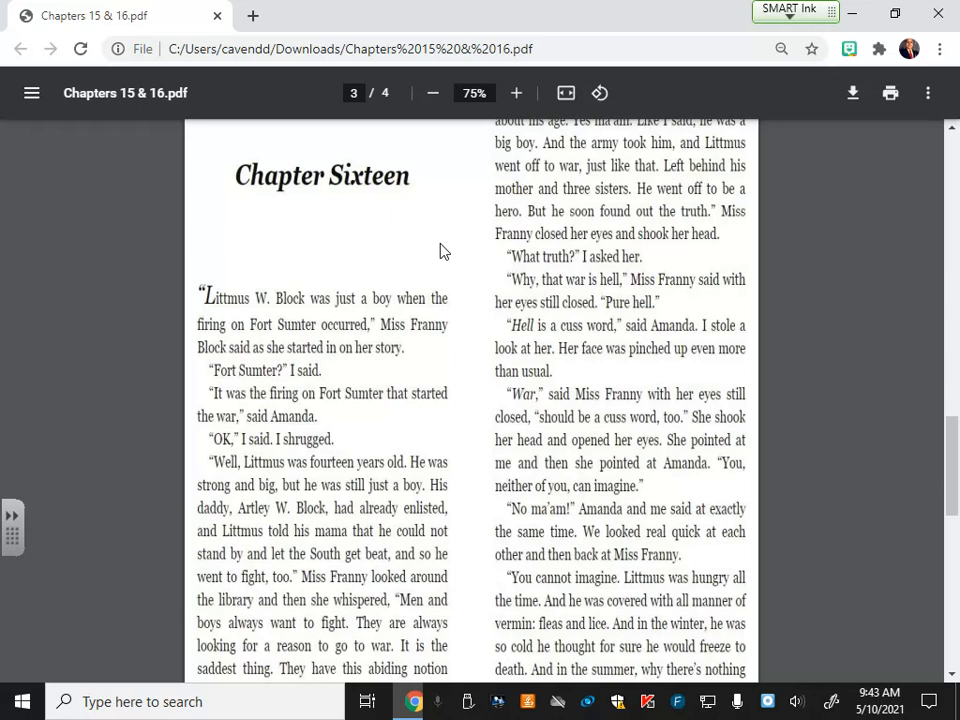
scroll("down", 3)
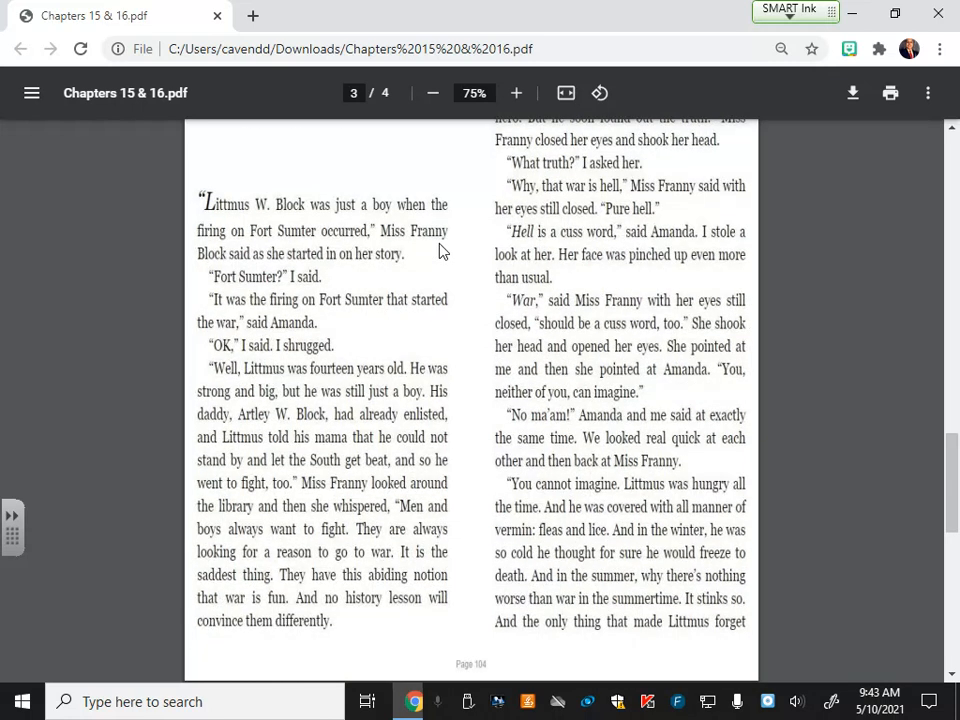
mouse_move(444, 248)
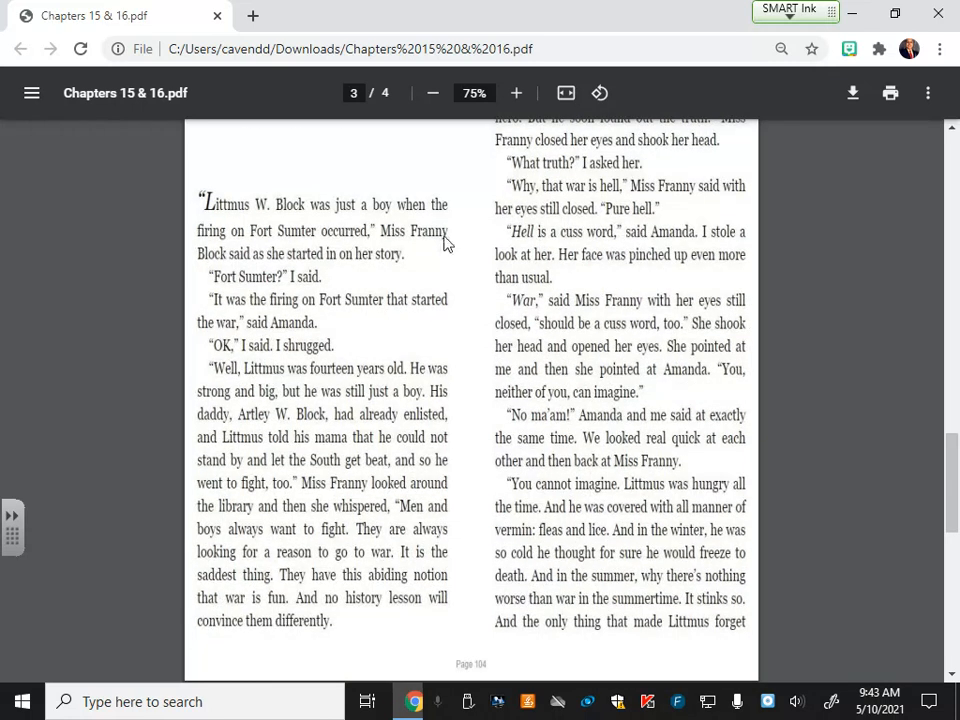
mouse_move(436, 248)
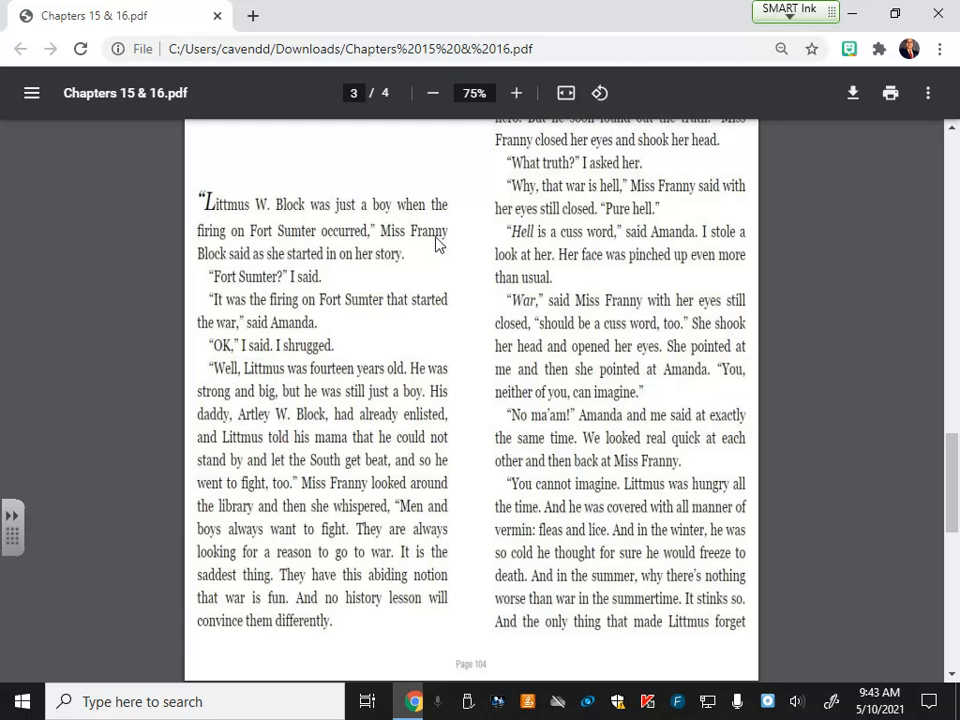
mouse_move(480, 264)
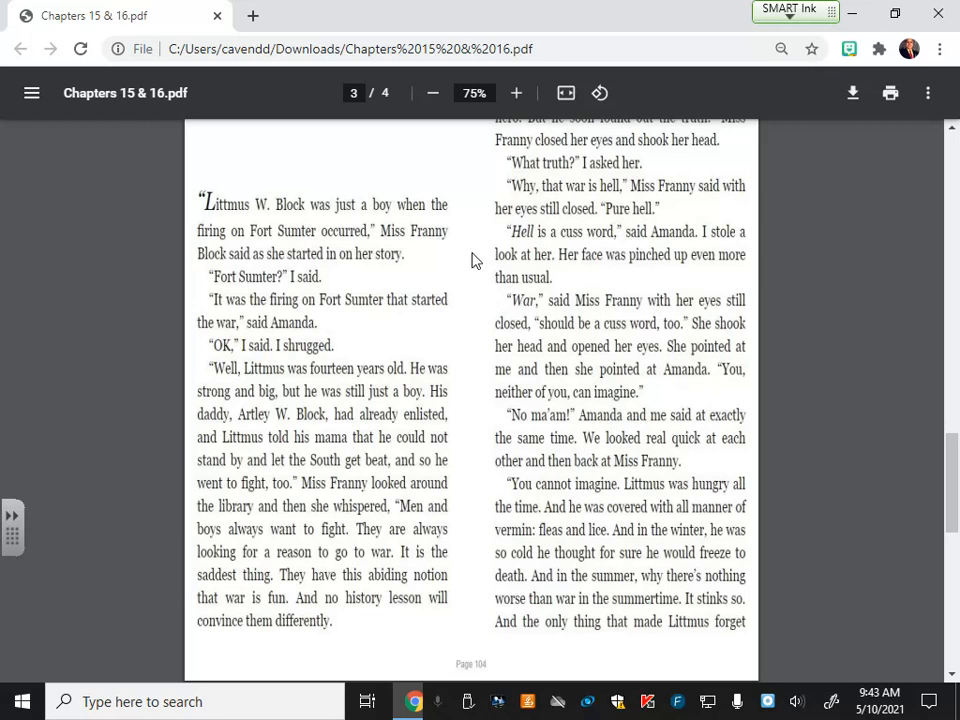
scroll("down", 3)
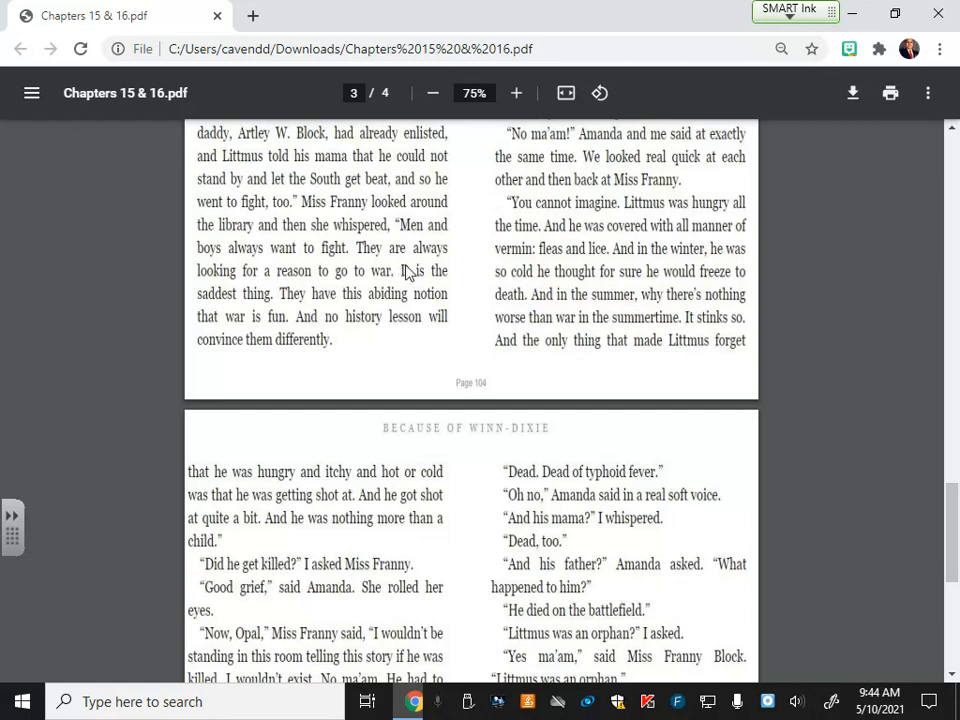
- Scroll further down page 4 to where the Yankees burned Littmus's house
scroll("down", 3)
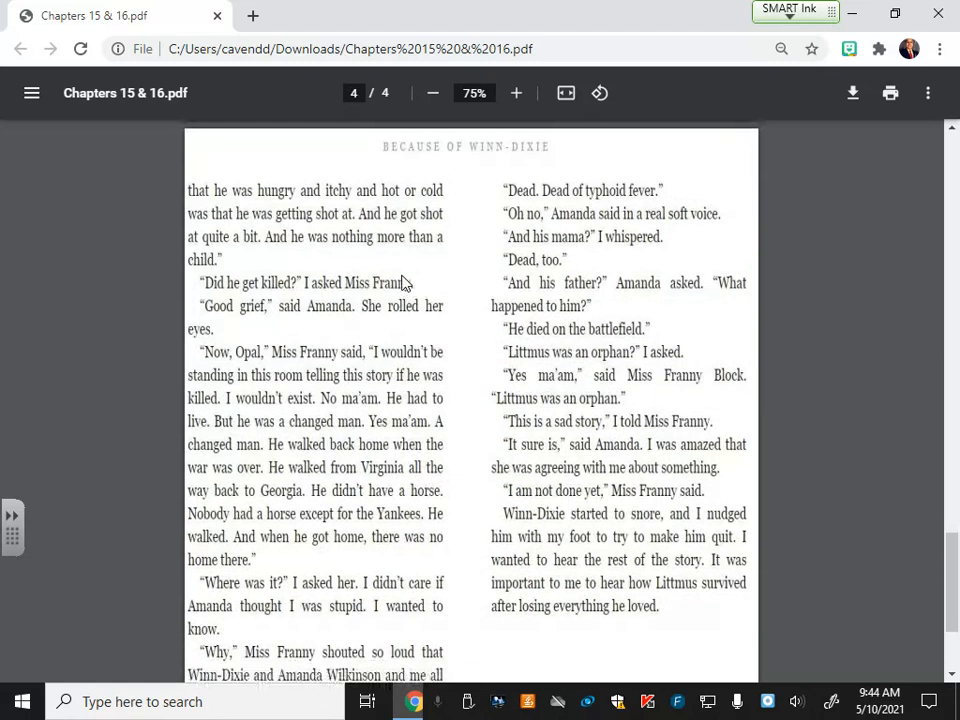
mouse_move(412, 284)
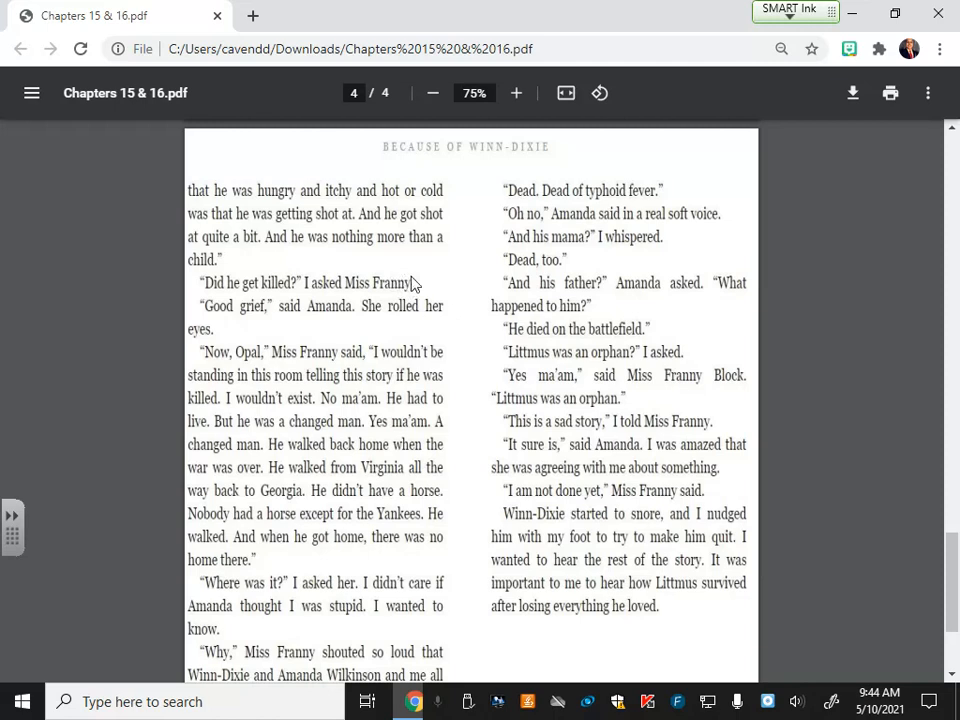
mouse_move(458, 284)
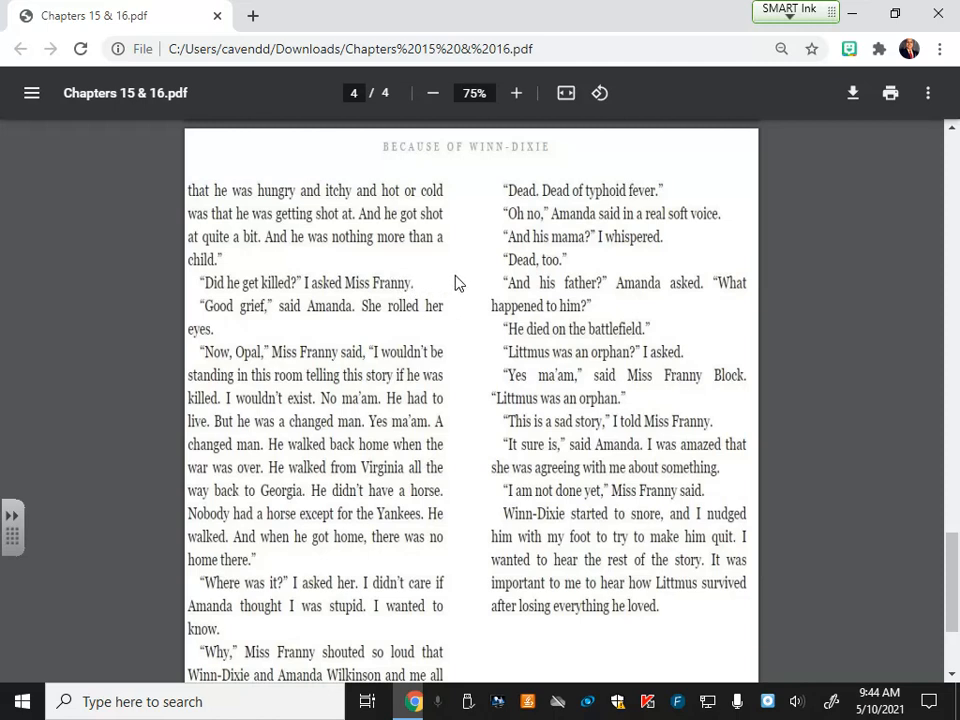
mouse_move(438, 288)
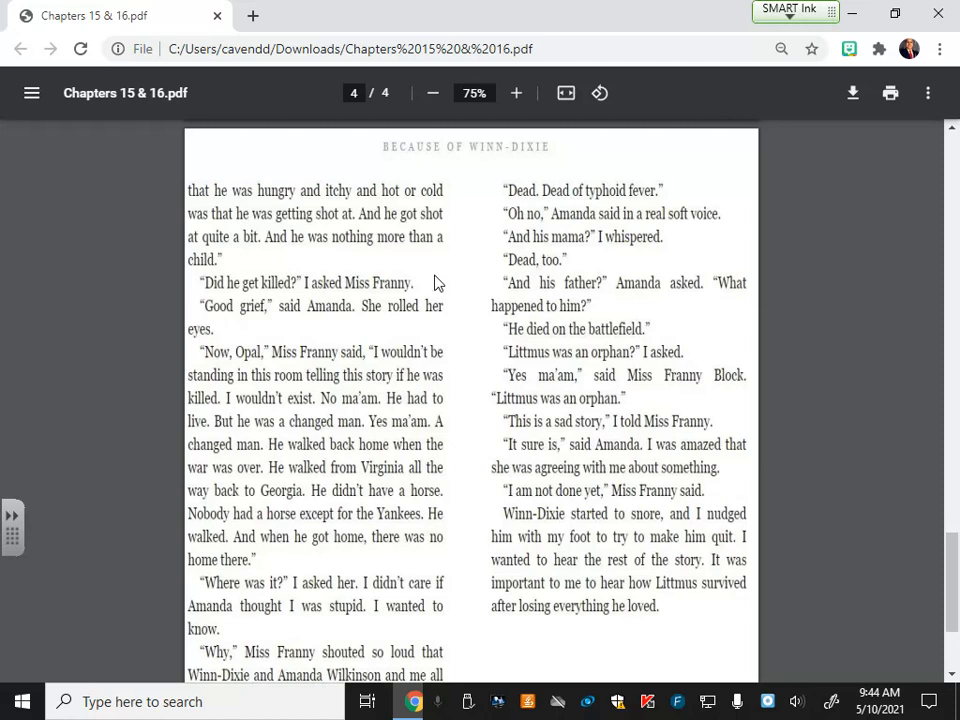
mouse_move(444, 280)
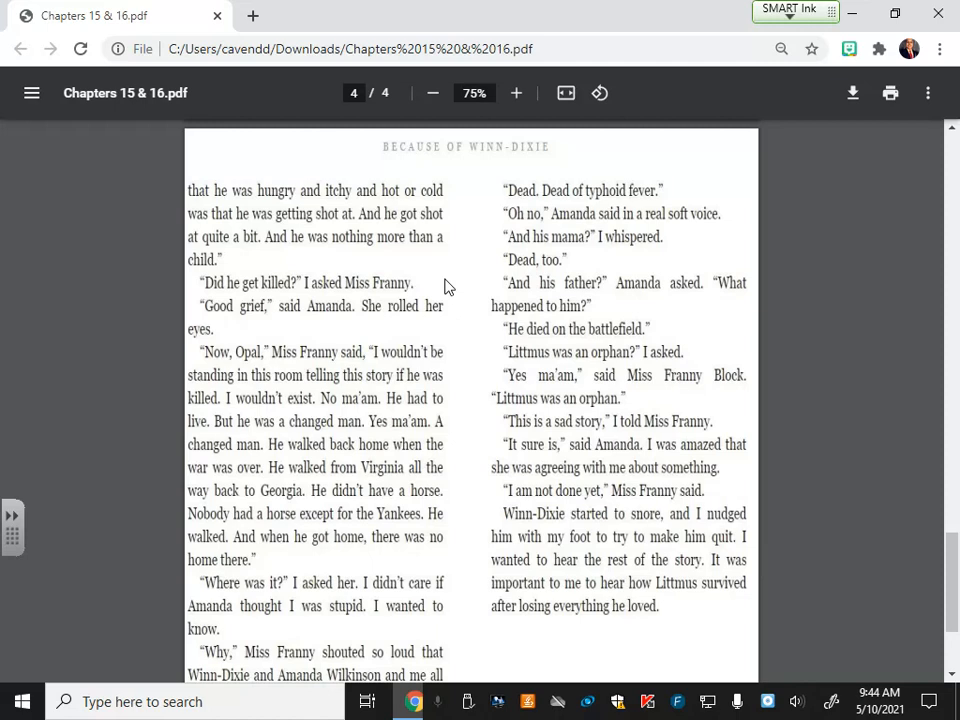
mouse_move(444, 288)
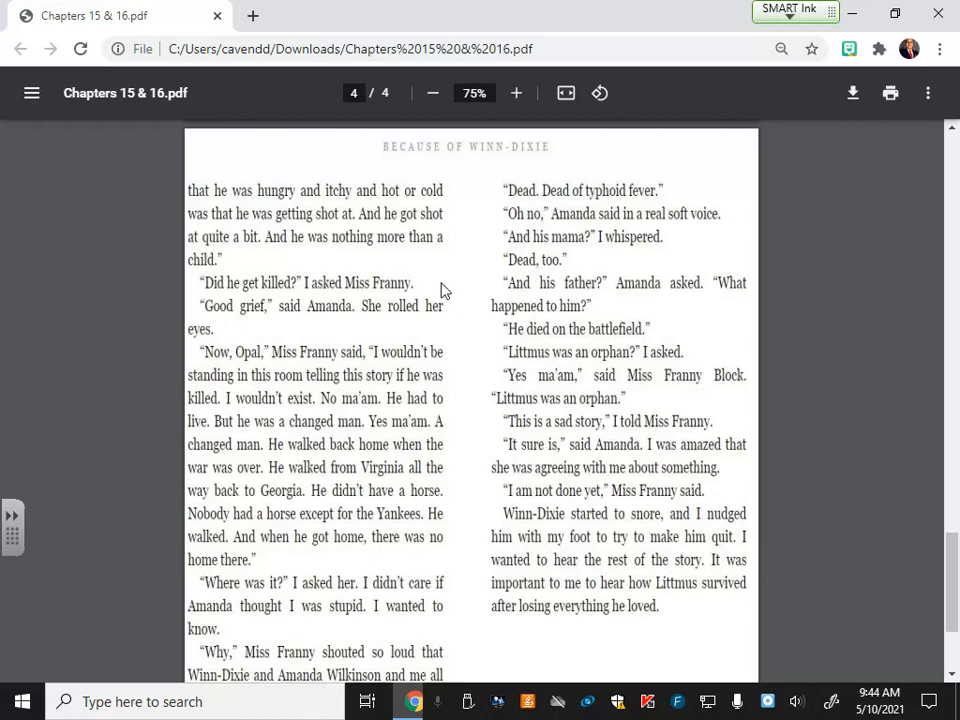
scroll("down", 3)
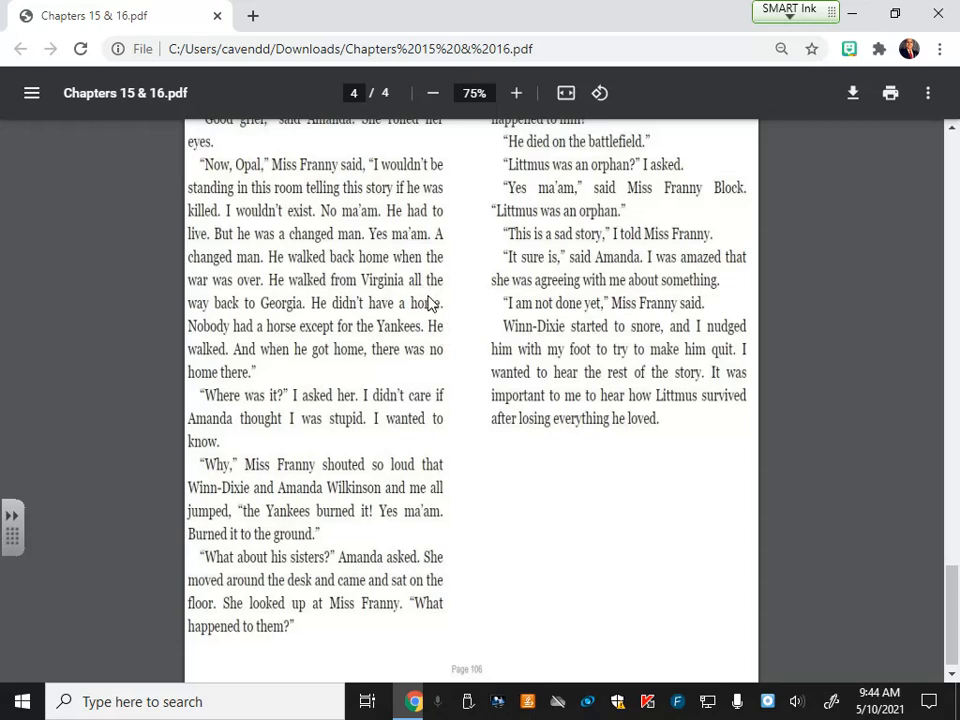
mouse_move(378, 272)
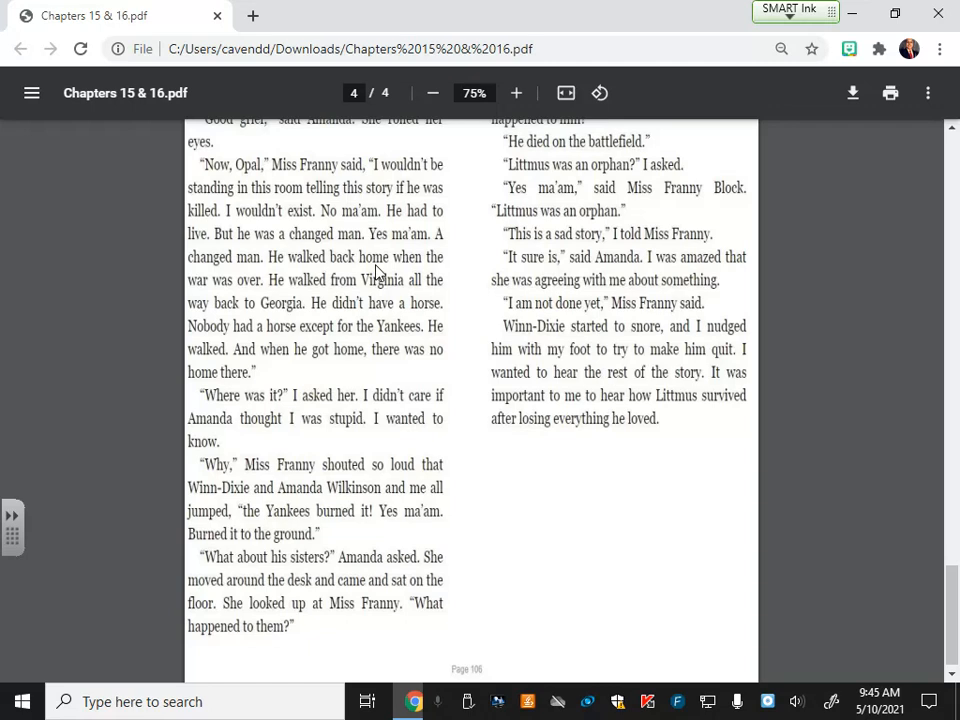
mouse_move(394, 374)
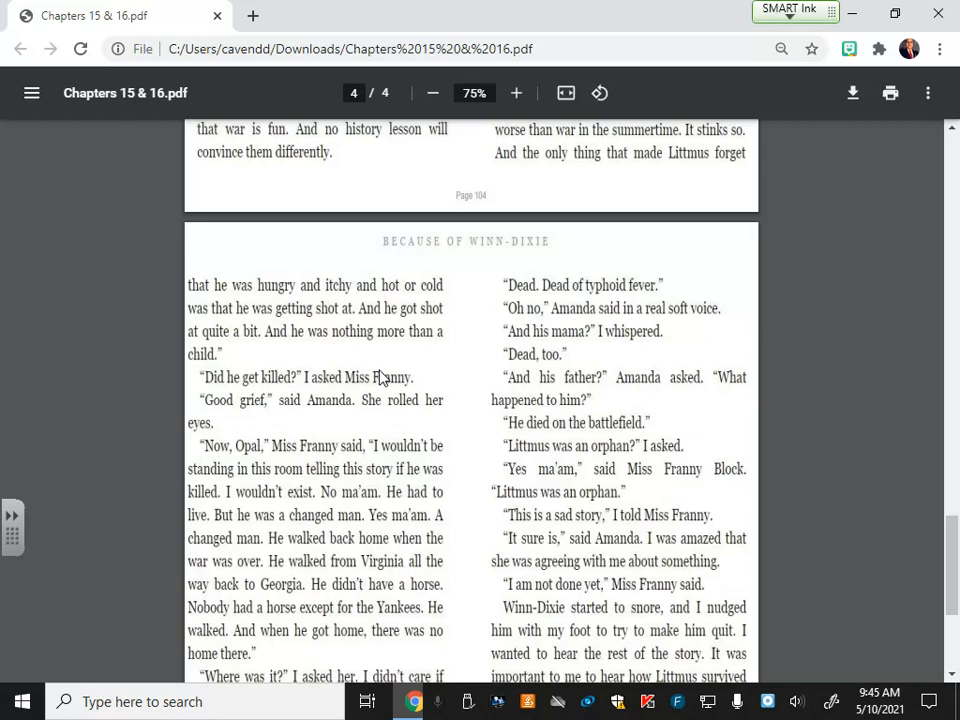
mouse_move(400, 380)
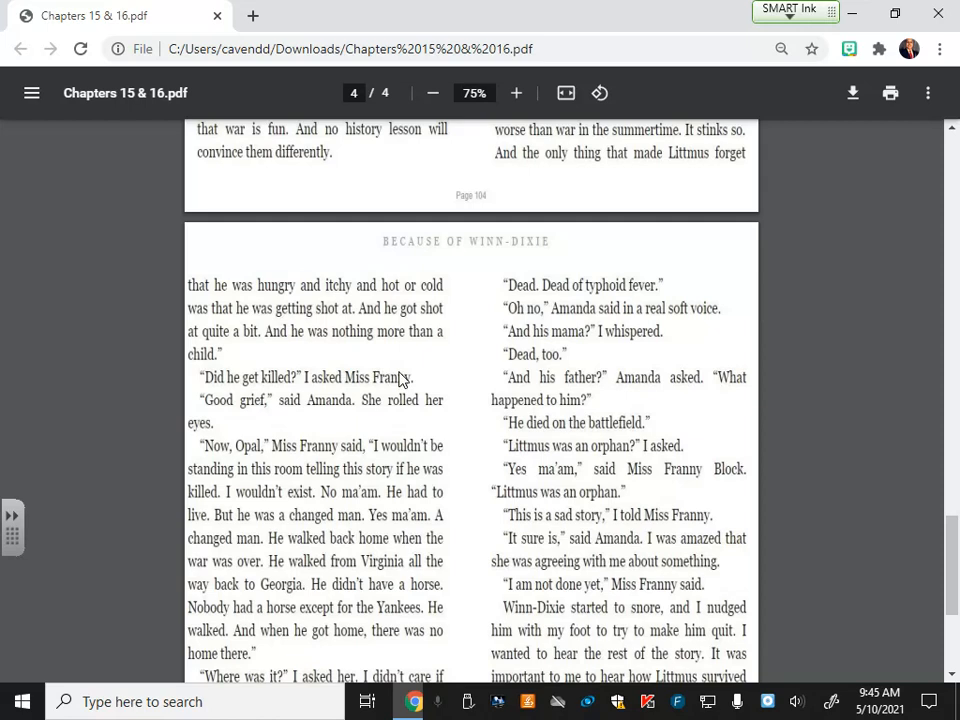
mouse_move(404, 382)
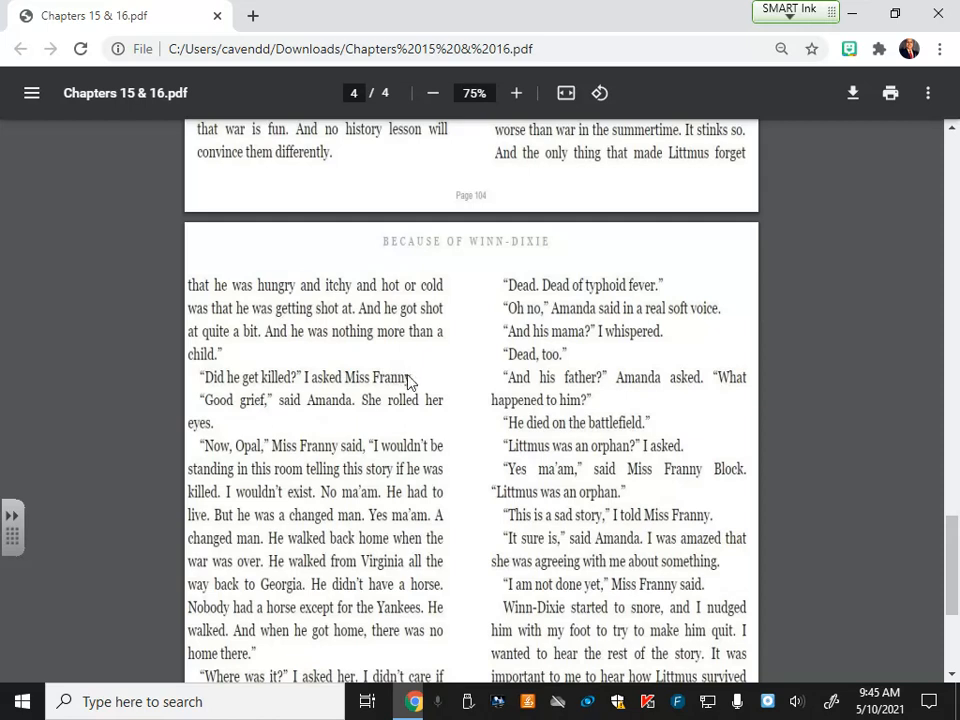
mouse_move(724, 392)
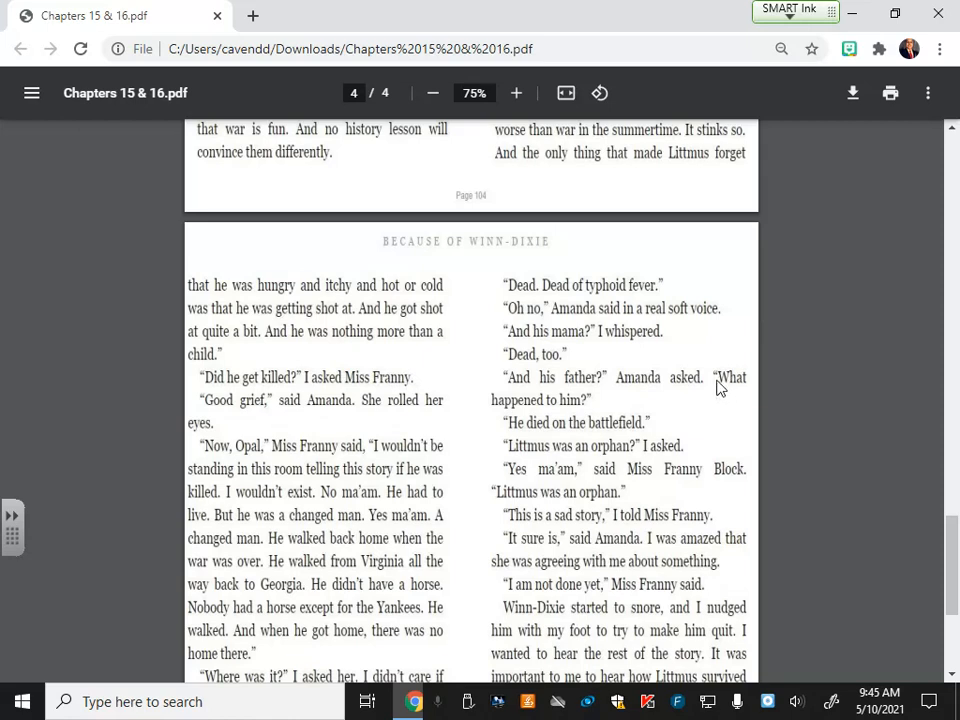
mouse_move(708, 388)
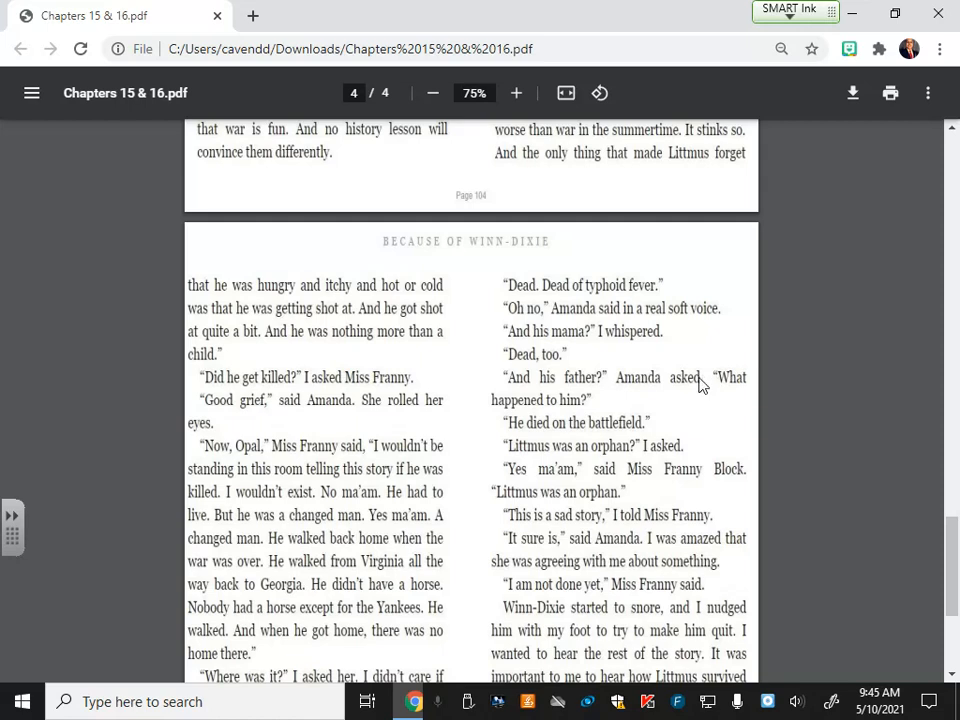
- Scroll down page 4 to its final paragraphs, ending with Littmus surviving after losing everything
scroll("down", 3)
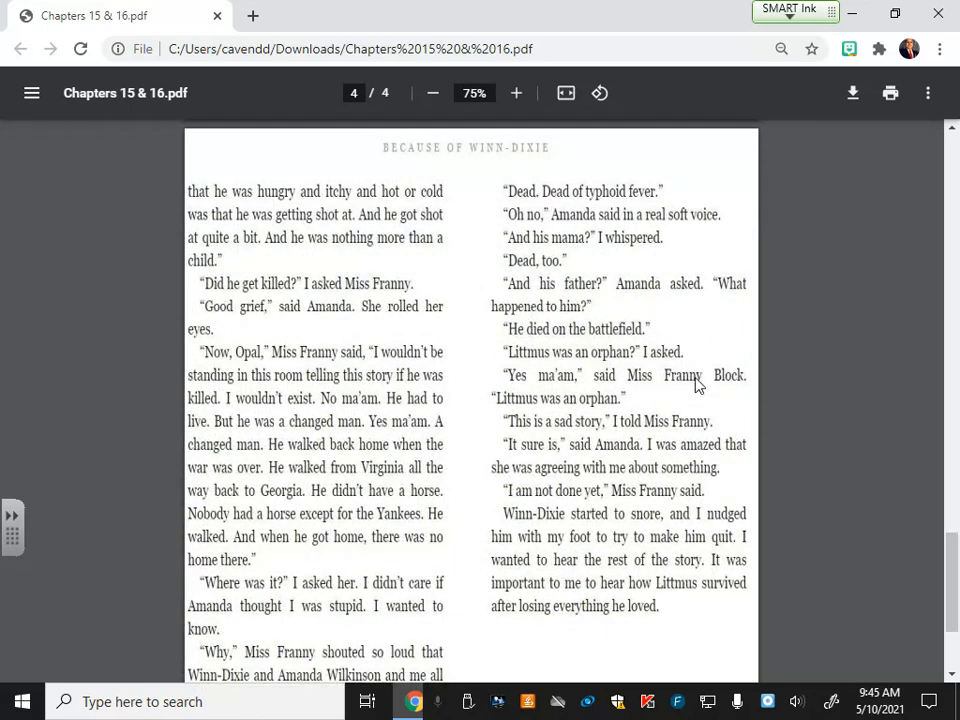
mouse_move(690, 384)
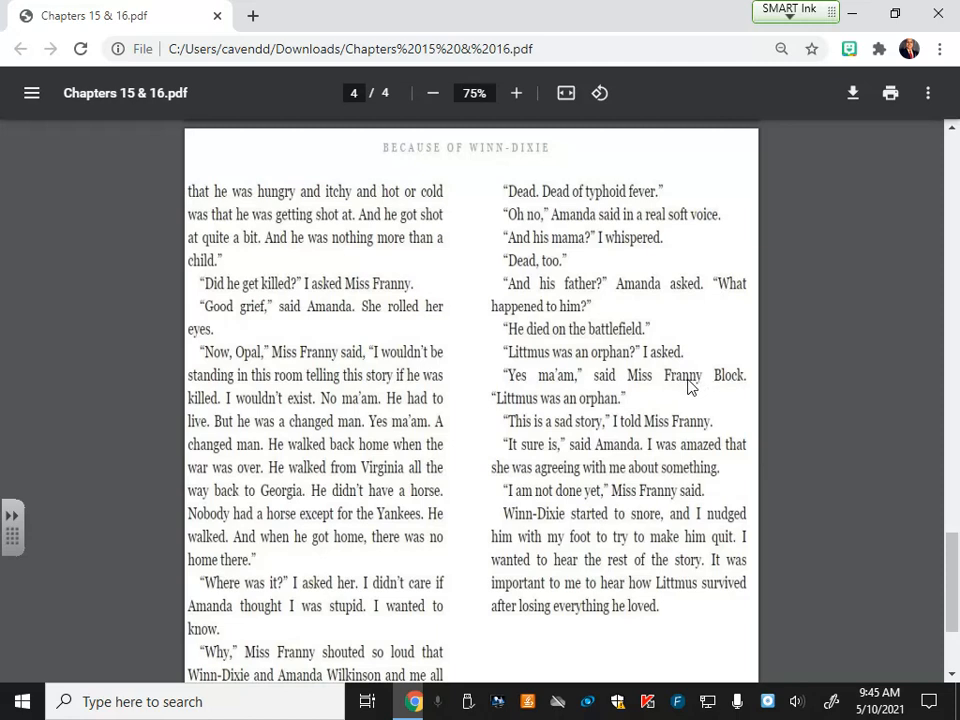
mouse_move(688, 390)
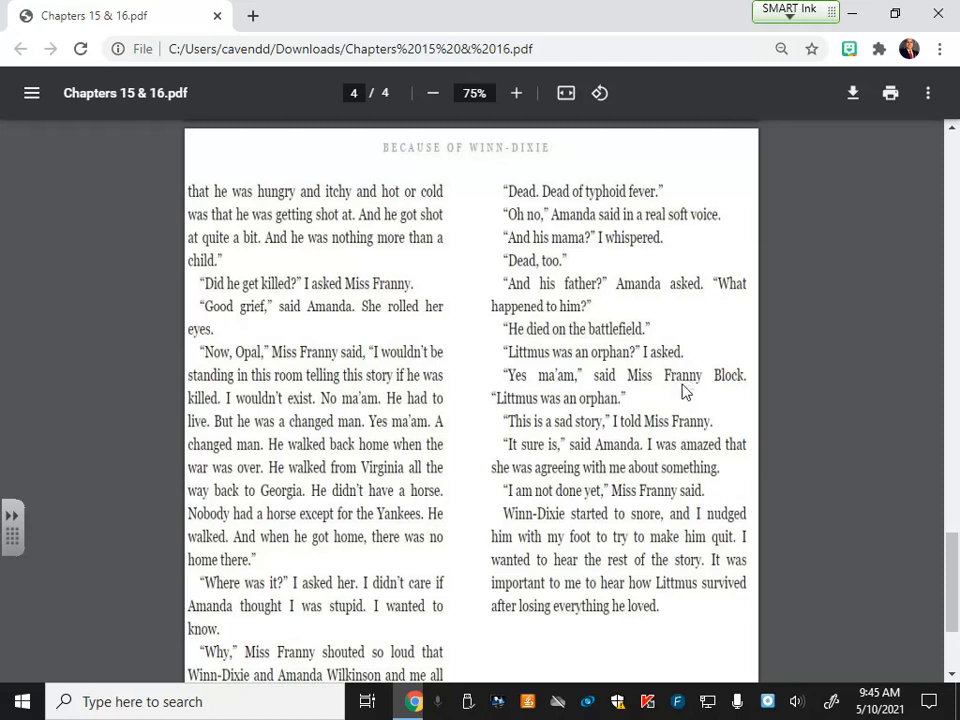
mouse_move(682, 390)
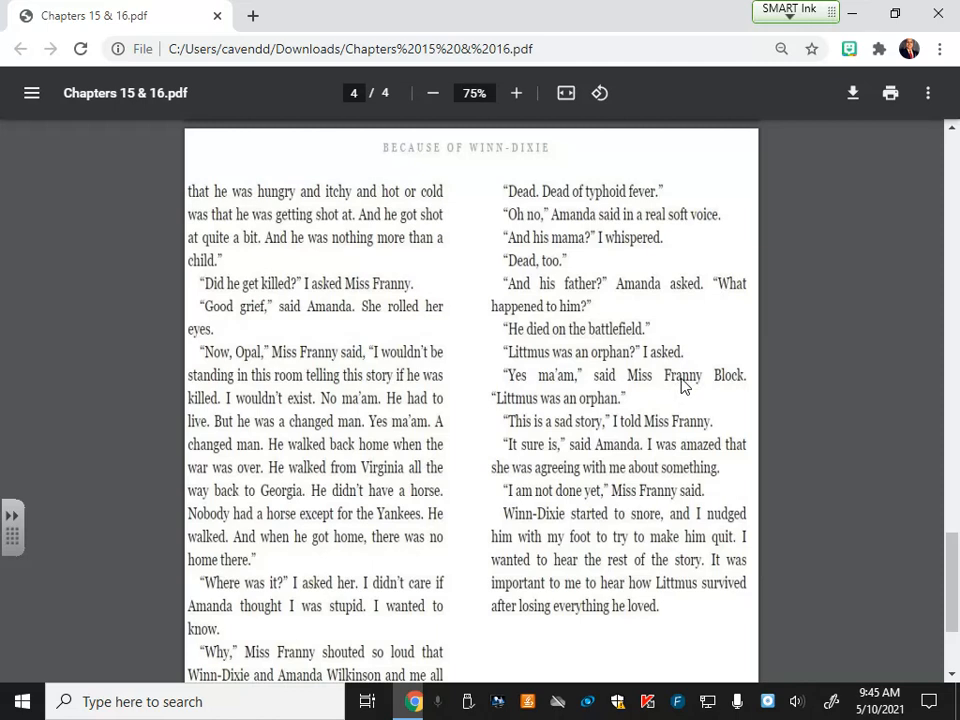
mouse_move(688, 390)
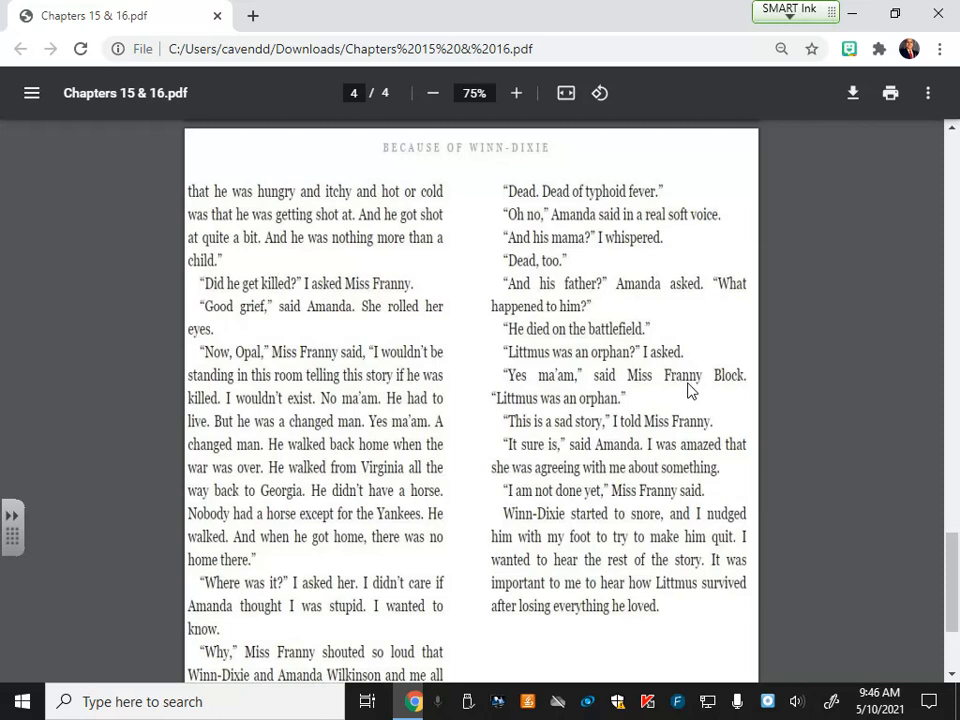
scroll("down", 3)
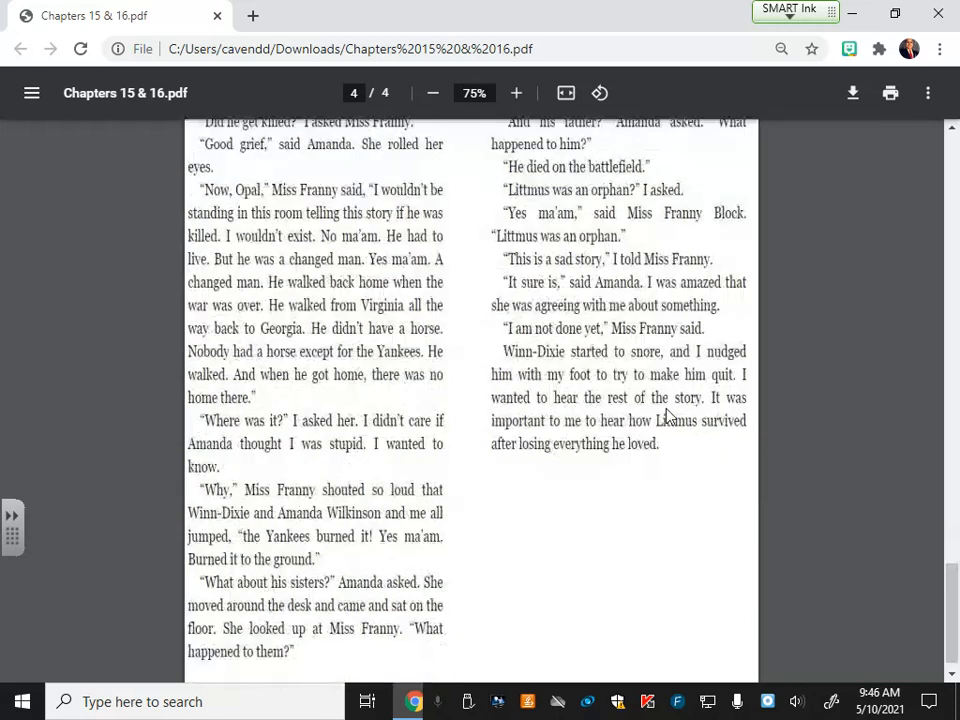
scroll("down", 3)
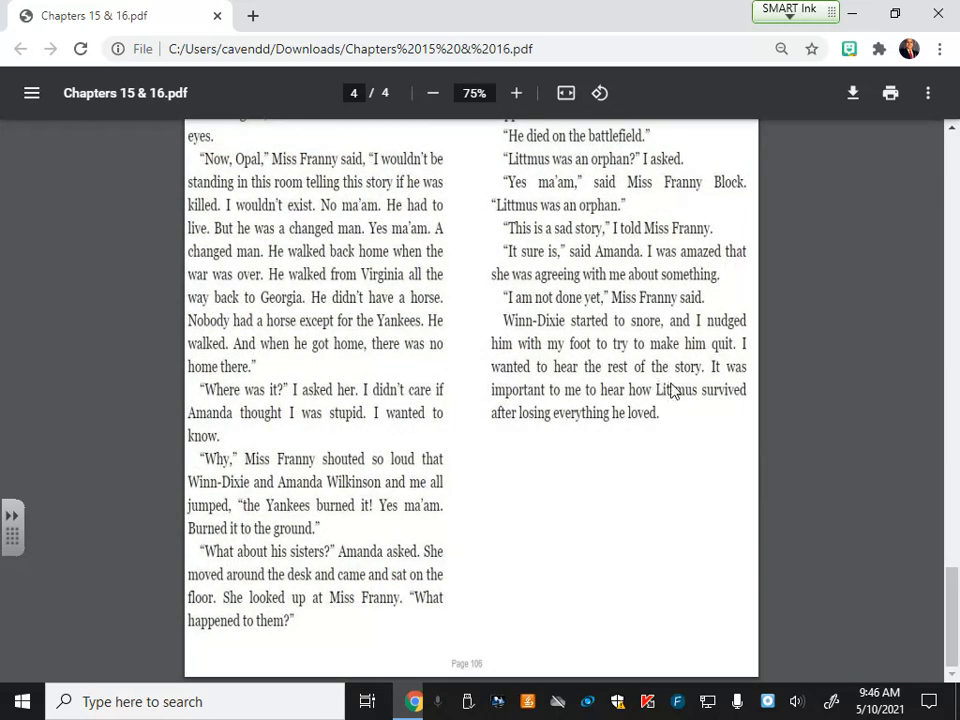